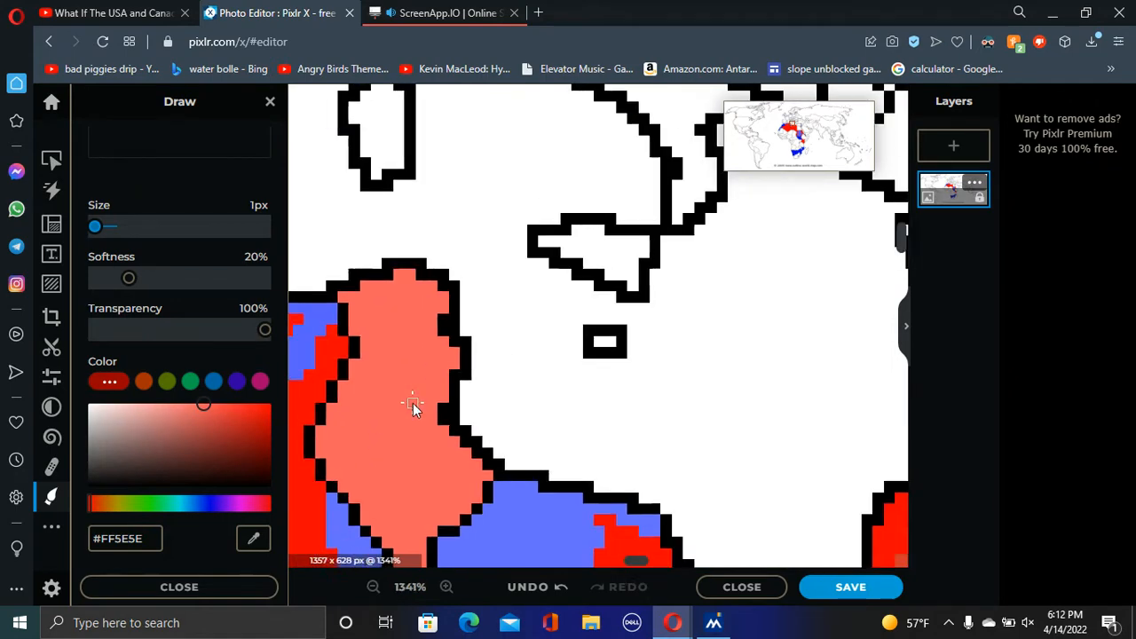
- Draw black dividing lines through the salmon Nile territory and close the border at its top
{"action": "left_click", "coordinate": [369, 587]}
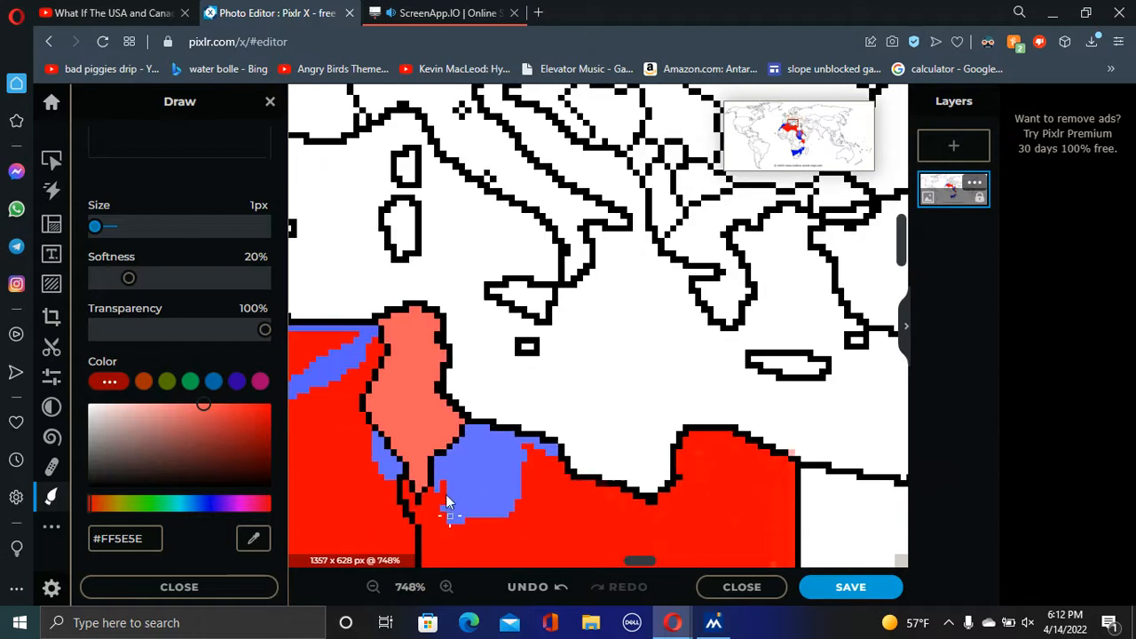
{"action": "left_click", "coordinate": [446, 586]}
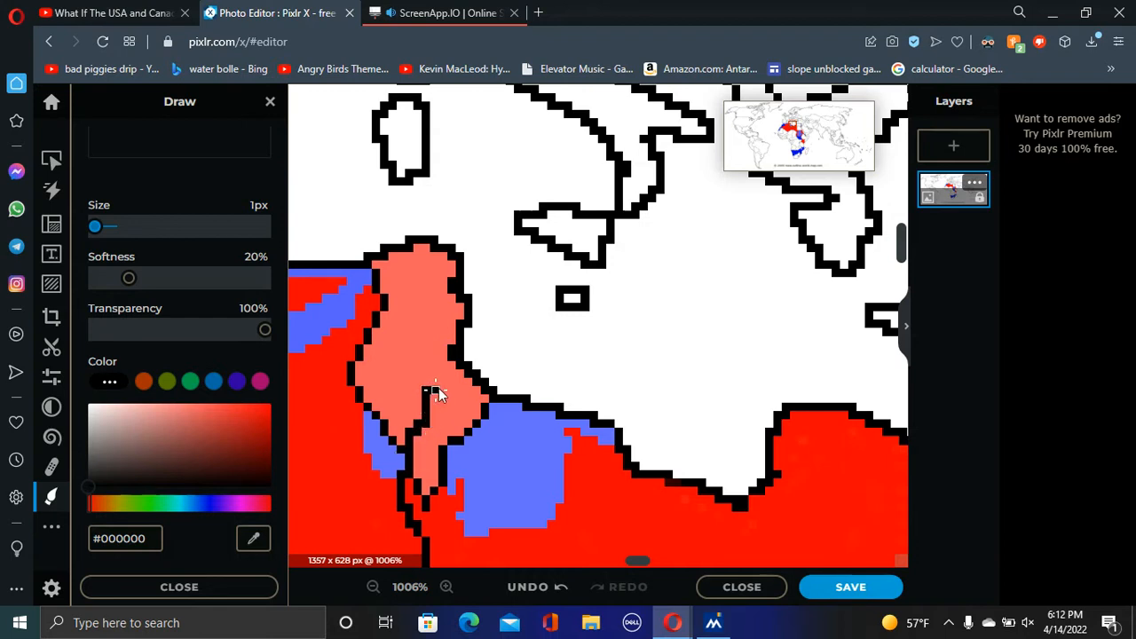
{"action": "left_click", "coordinate": [454, 586]}
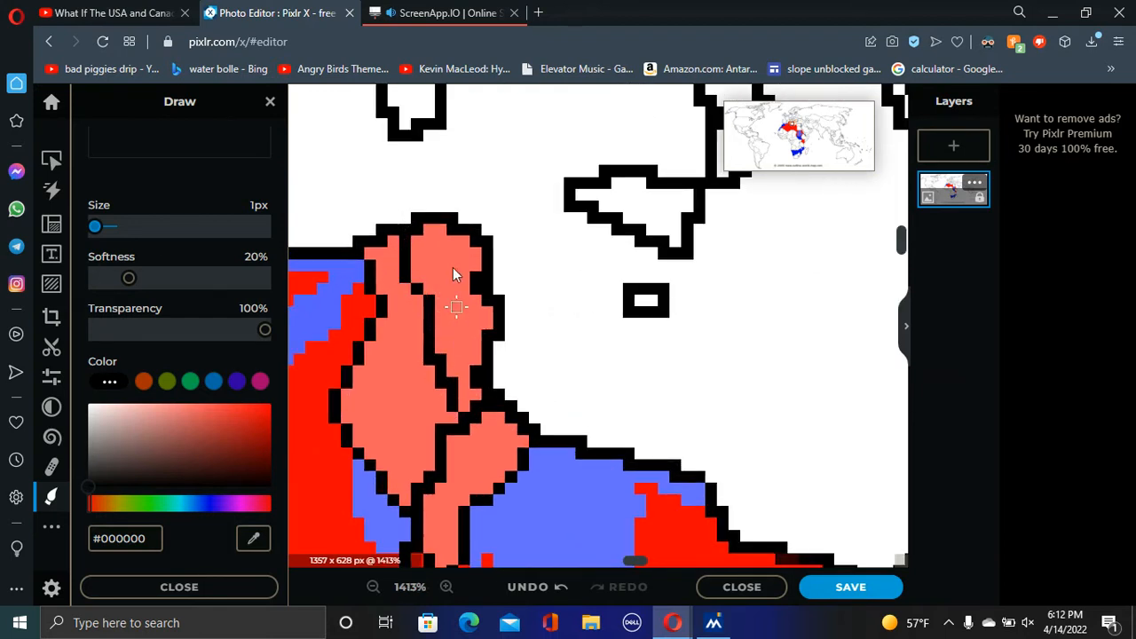
{"action": "left_click", "coordinate": [370, 588]}
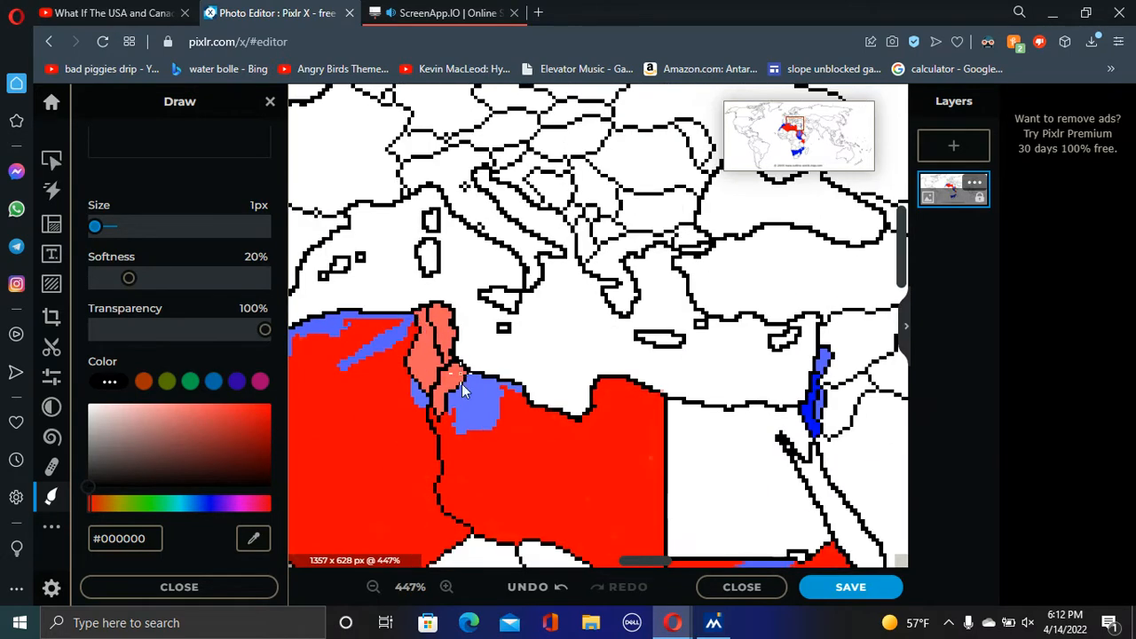
{"action": "left_click", "coordinate": [447, 586]}
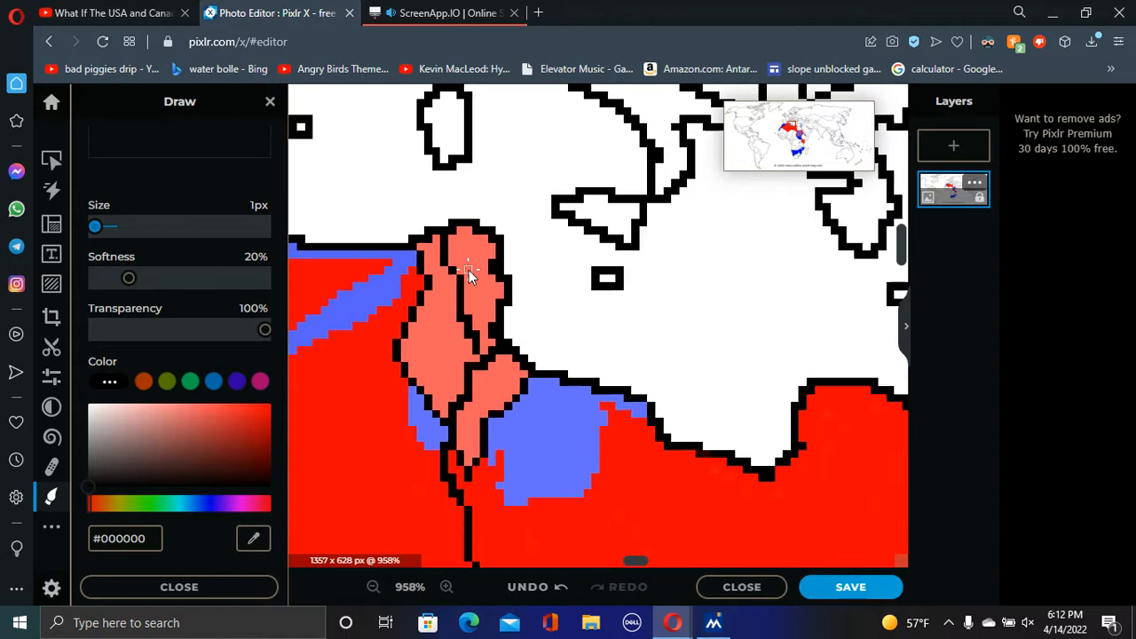
{"action": "left_click", "coordinate": [446, 586]}
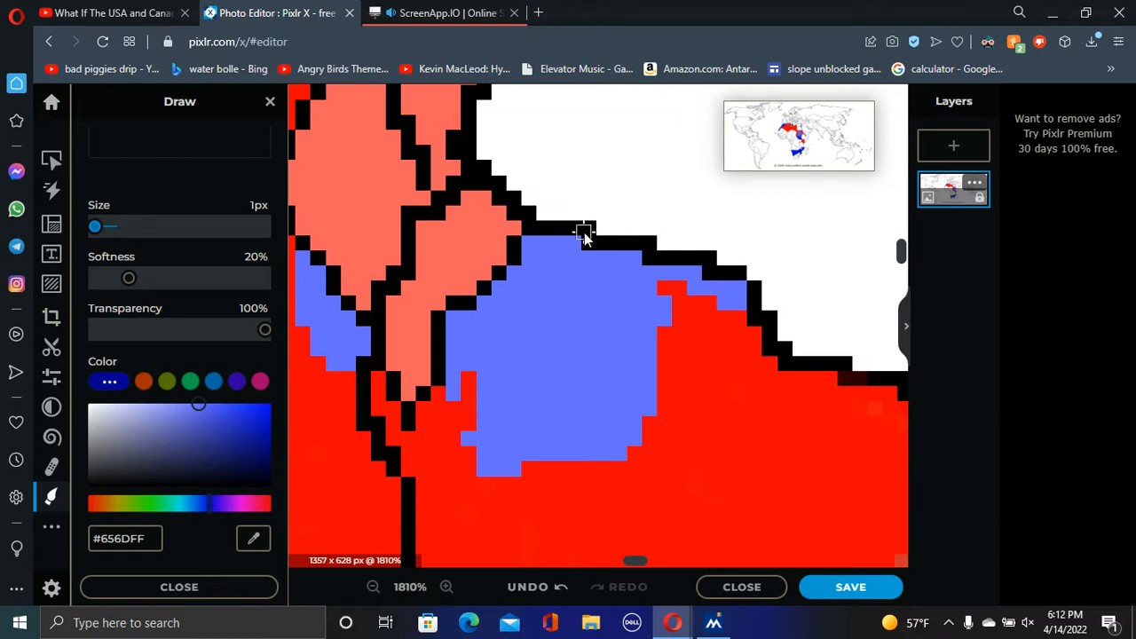
{"action": "mouse_move", "coordinate": [593, 238]}
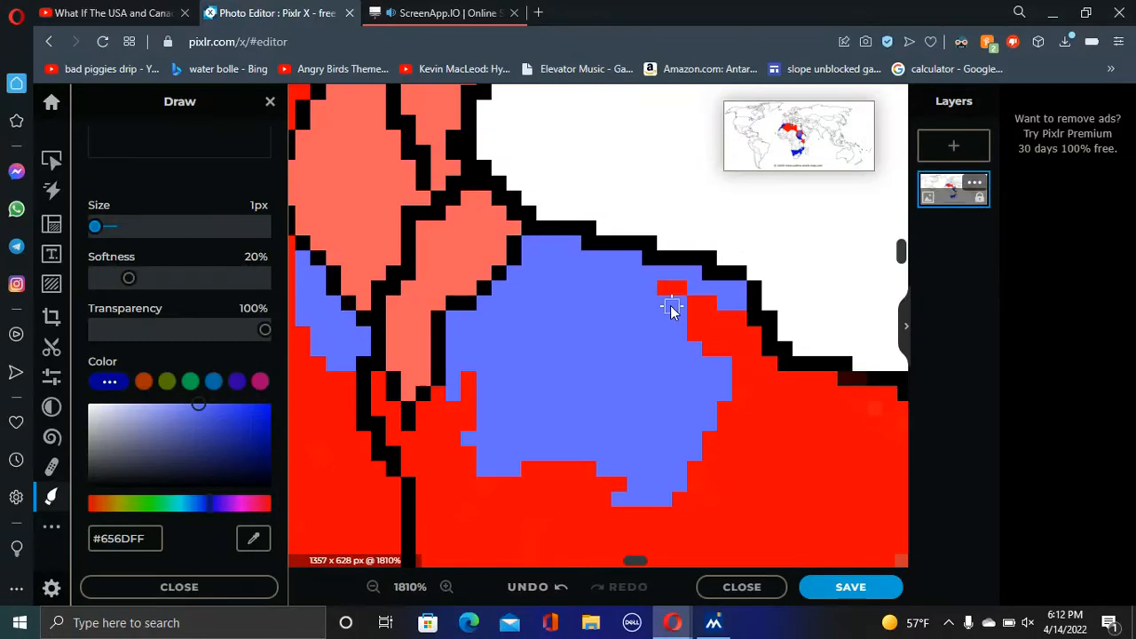
- Cover the stray red delta pixel with light blue and switch the paint colour to deep blue
{"action": "left_click", "coordinate": [447, 586]}
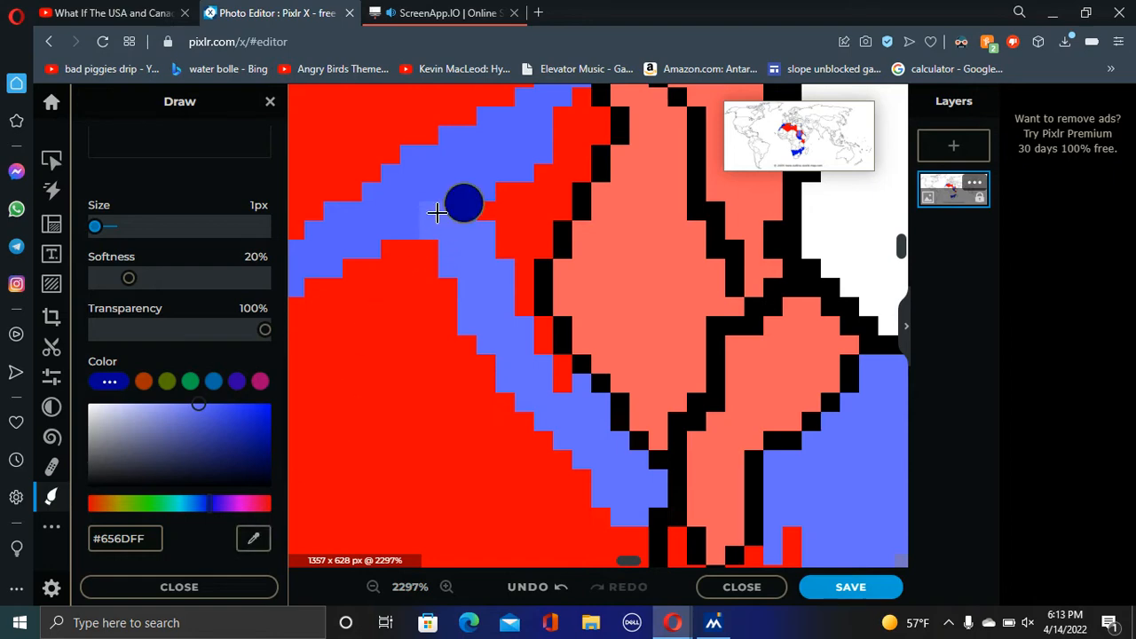
{"action": "left_click", "coordinate": [369, 588]}
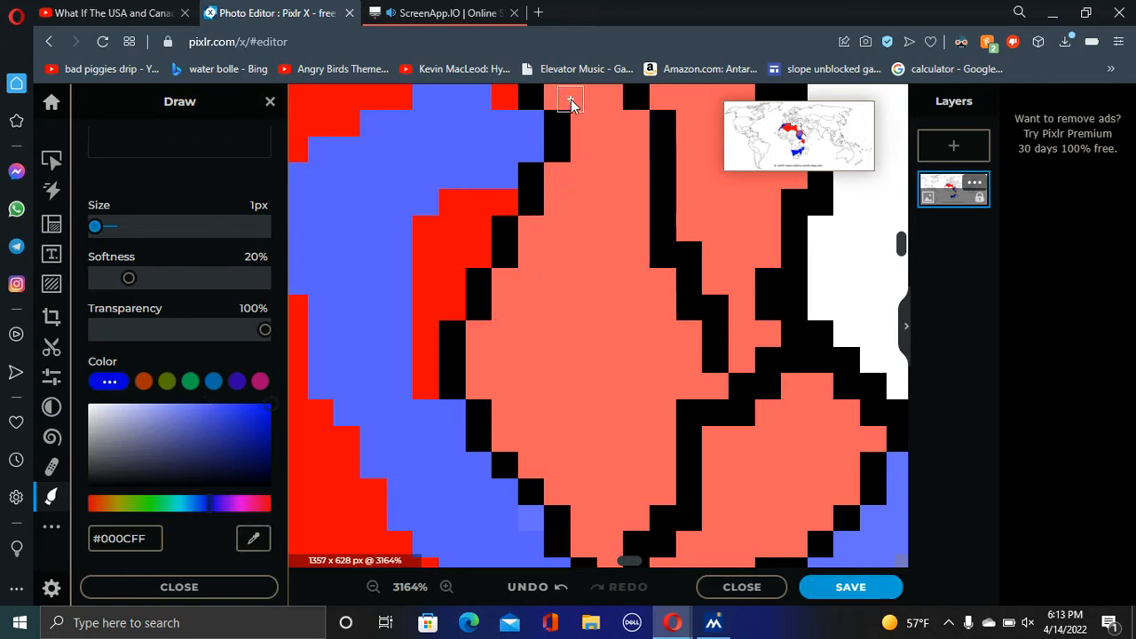
- Paint over the salmon Tunisian coast territory in deep blue #000CFF with the 1px brush
{"action": "left_click", "coordinate": [542, 240]}
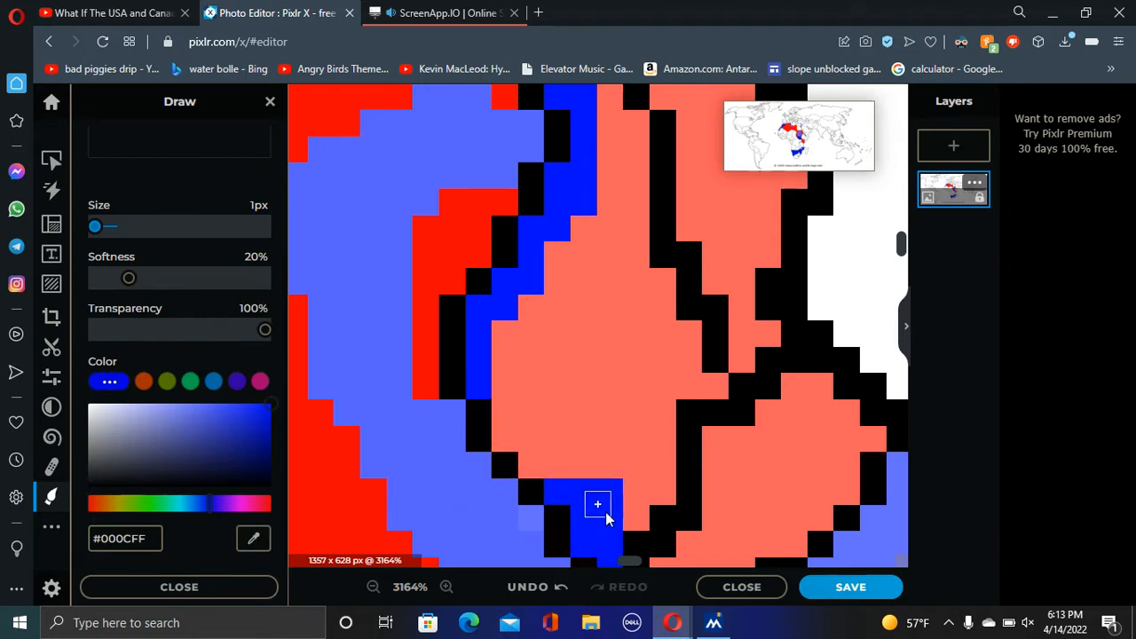
{"action": "left_click_drag", "start_coordinate": [596, 504], "coordinate": [636, 435]}
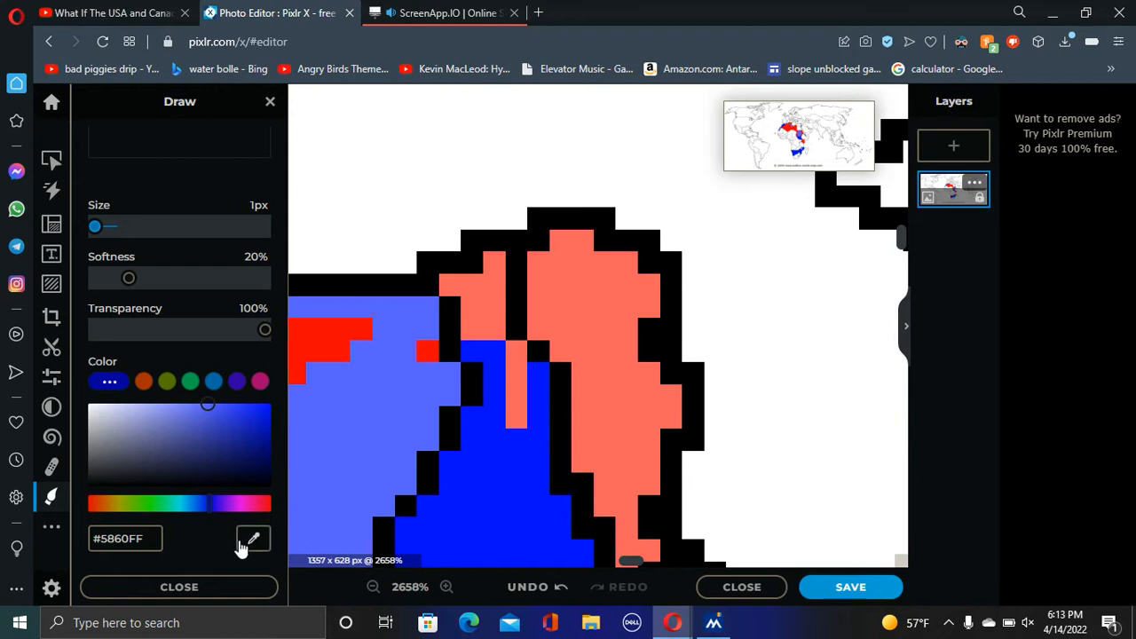
{"action": "left_click", "coordinate": [475, 287]}
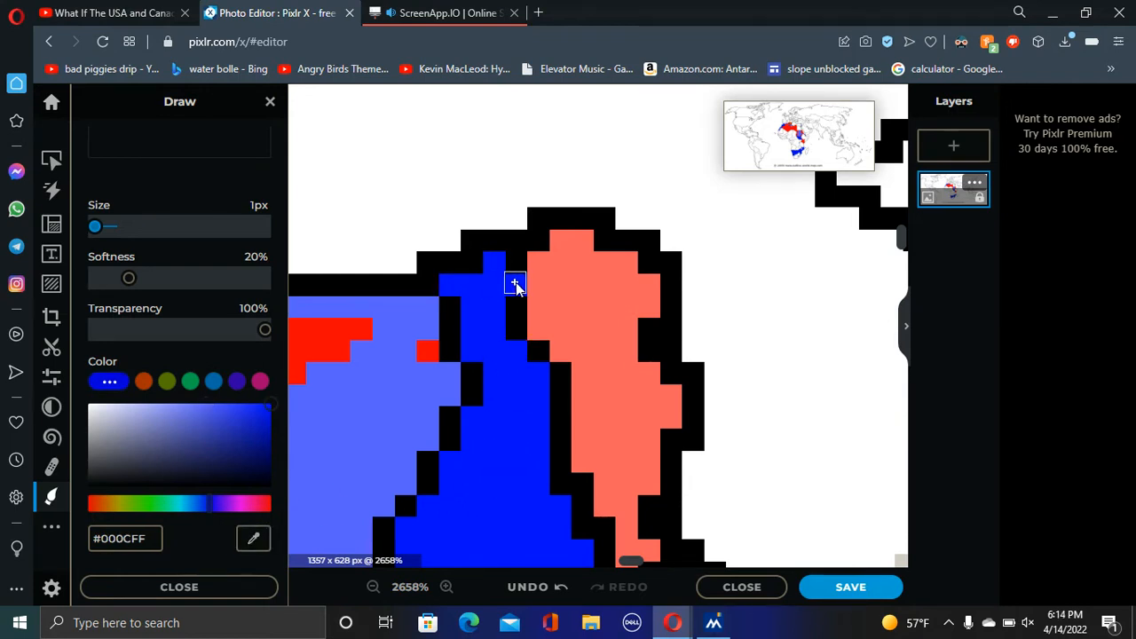
{"action": "left_click_drag", "start_coordinate": [515, 284], "coordinate": [581, 373]}
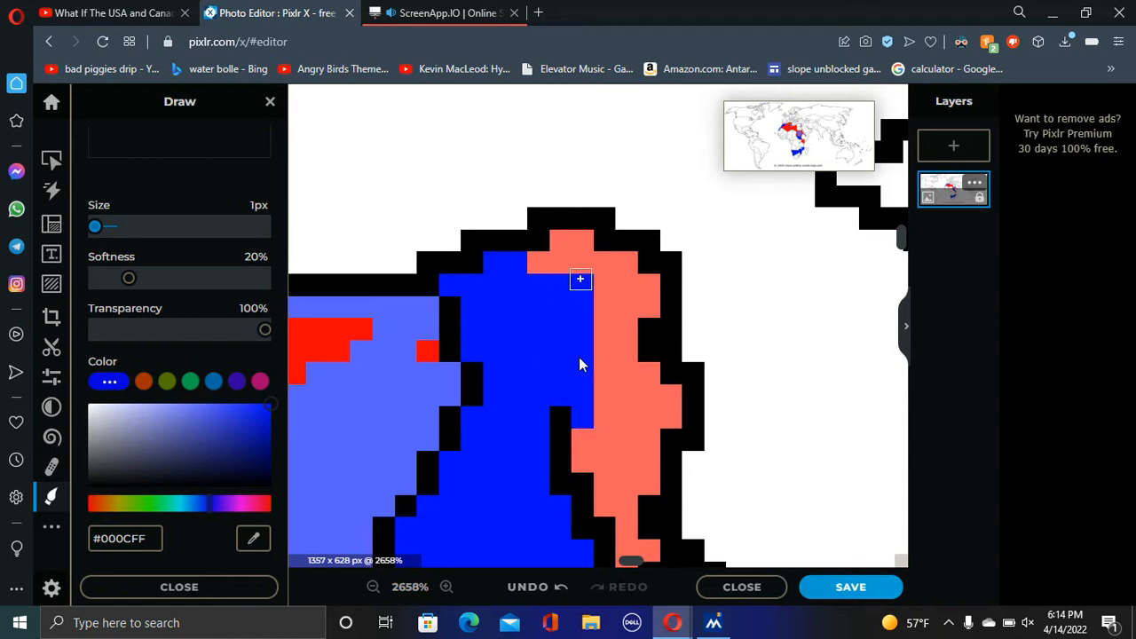
{"action": "left_click_drag", "start_coordinate": [581, 281], "coordinate": [590, 493]}
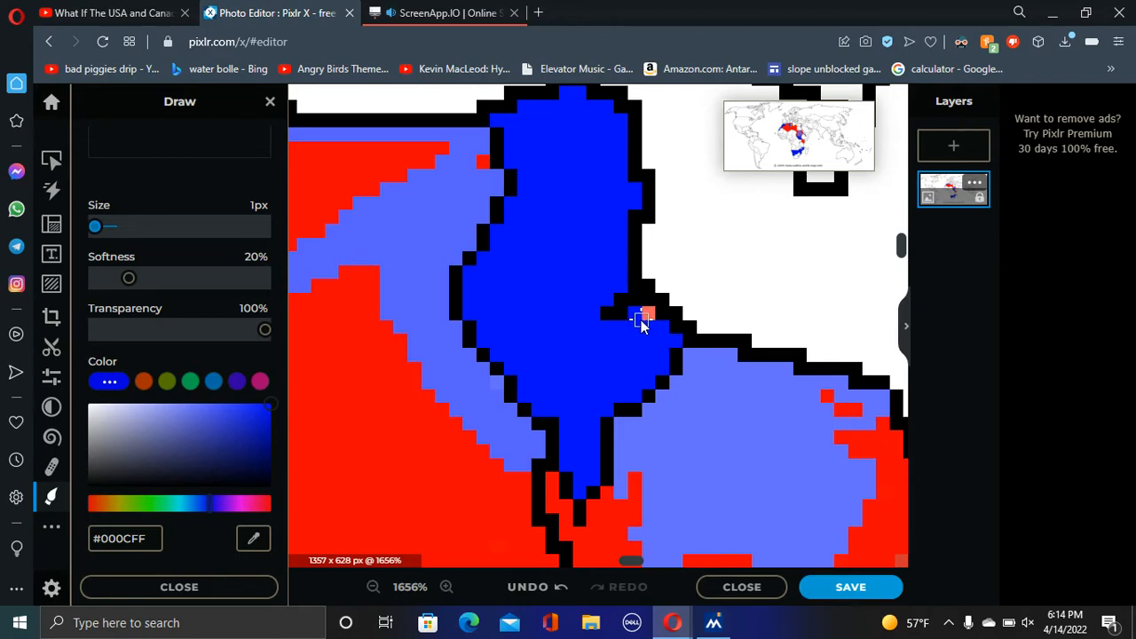
{"action": "left_click", "coordinate": [370, 588]}
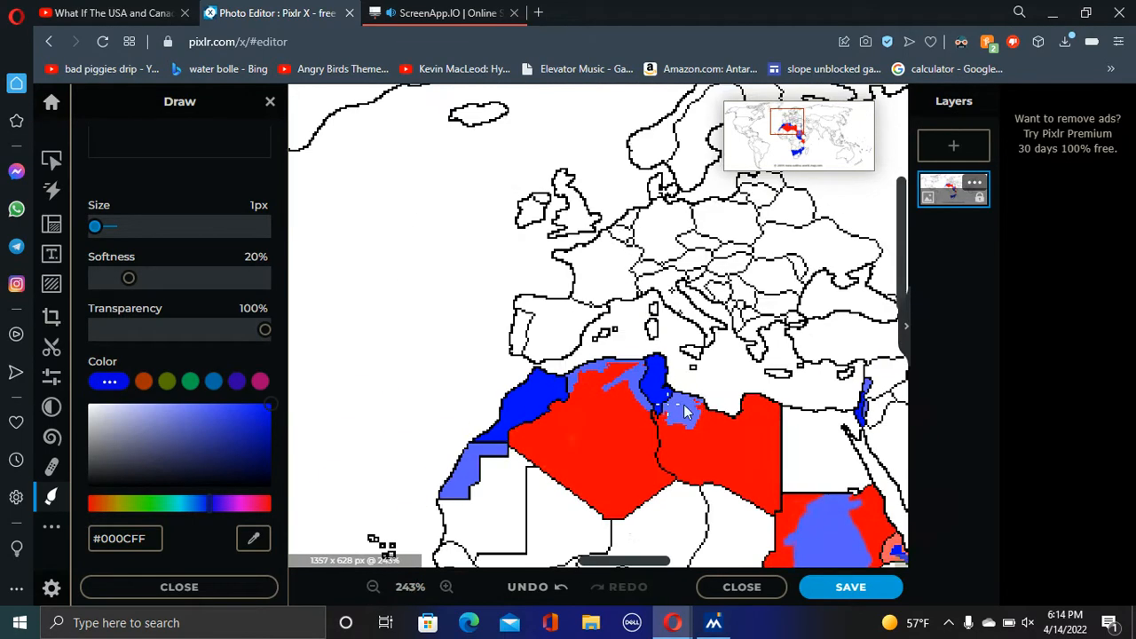
- Paint the red Sudan interior light blue with the 13px brush
{"action": "left_click", "coordinate": [370, 586]}
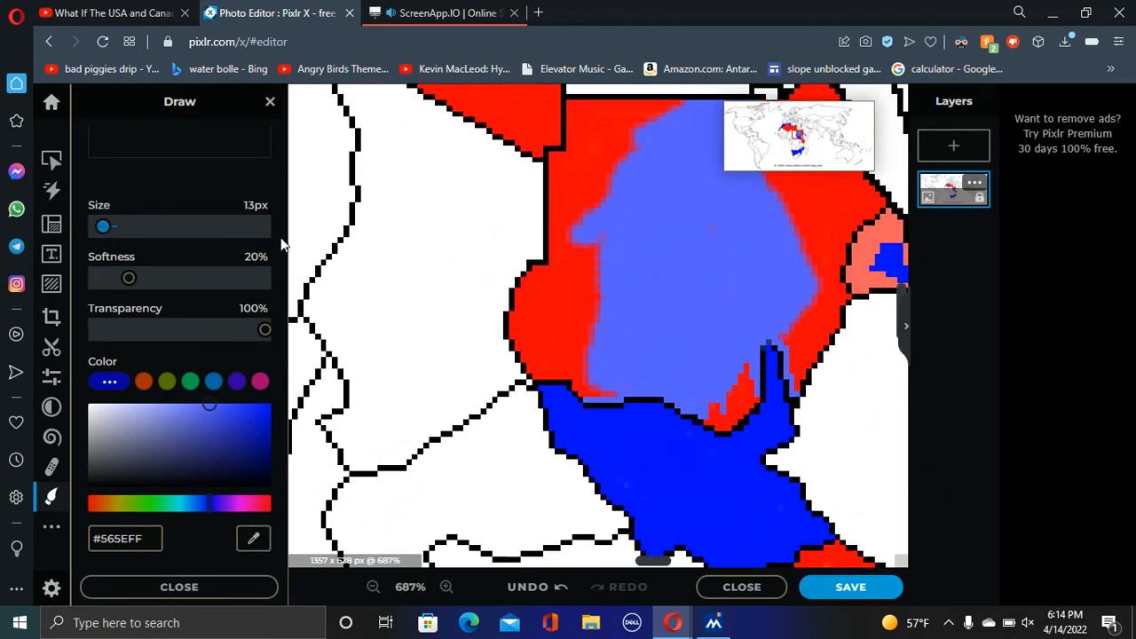
{"action": "left_click", "coordinate": [595, 316]}
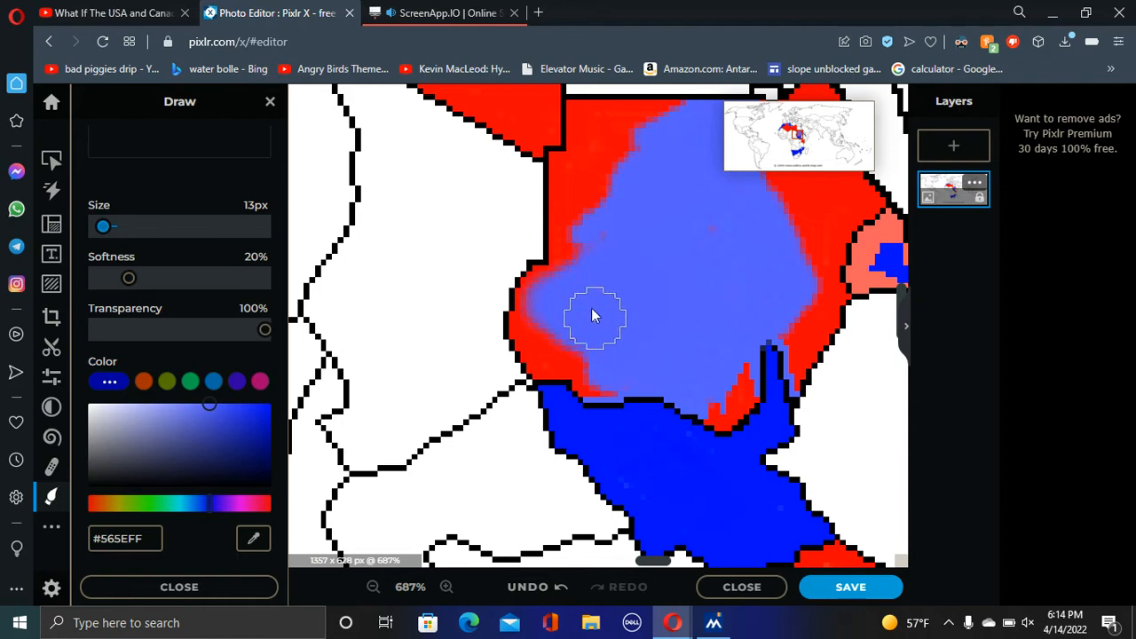
{"action": "left_click_drag", "start_coordinate": [595, 316], "coordinate": [689, 213]}
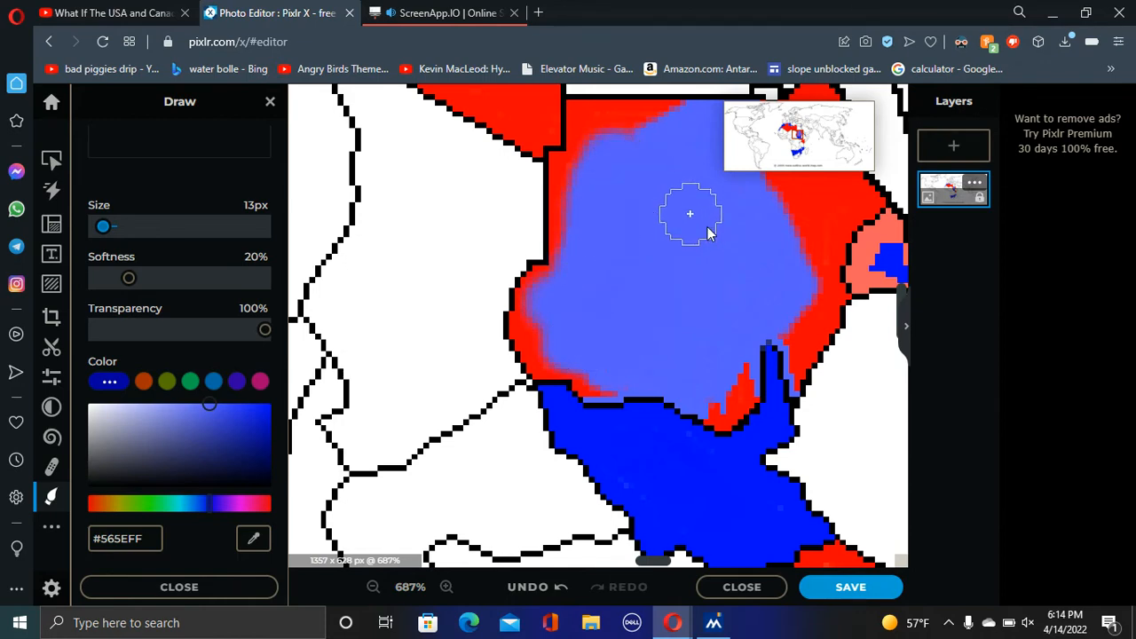
{"action": "left_click_drag", "start_coordinate": [689, 214], "coordinate": [725, 277]}
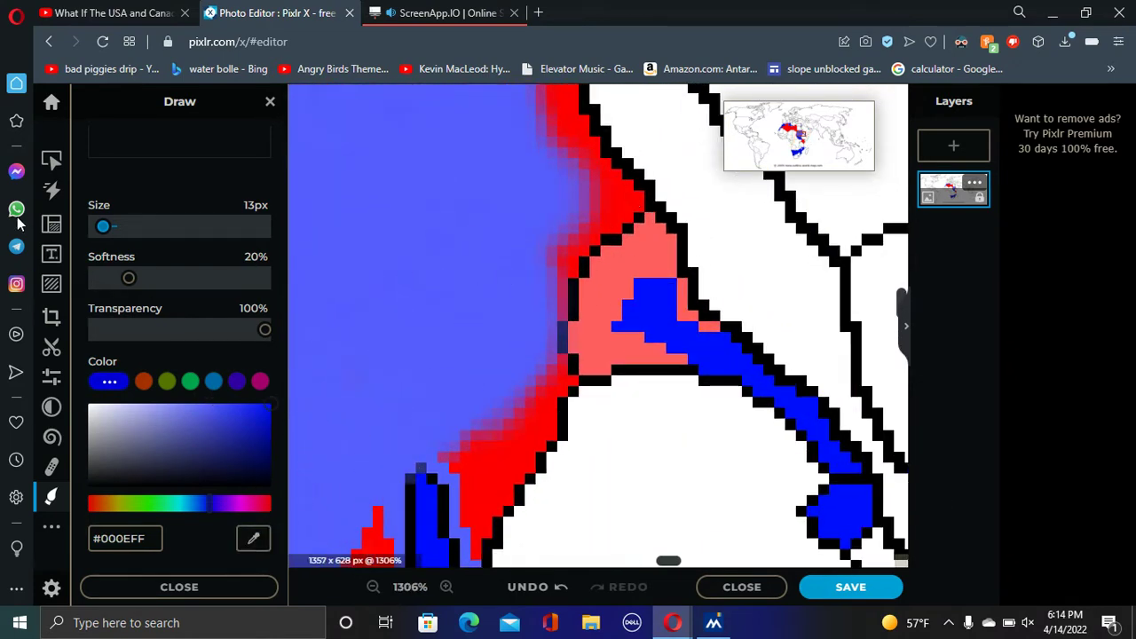
- Fill the salmon Red Sea coastal wedge and the adjoining outlined region deep blue
{"action": "left_click_drag", "start_coordinate": [128, 226], "coordinate": [96, 225]}
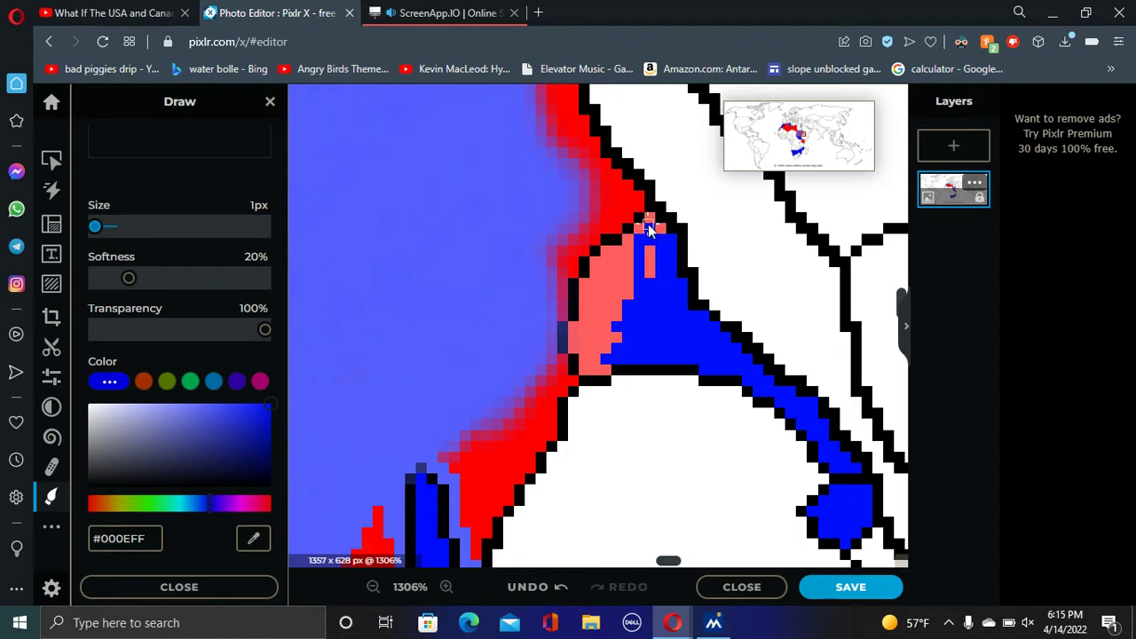
{"action": "left_click", "coordinate": [649, 228]}
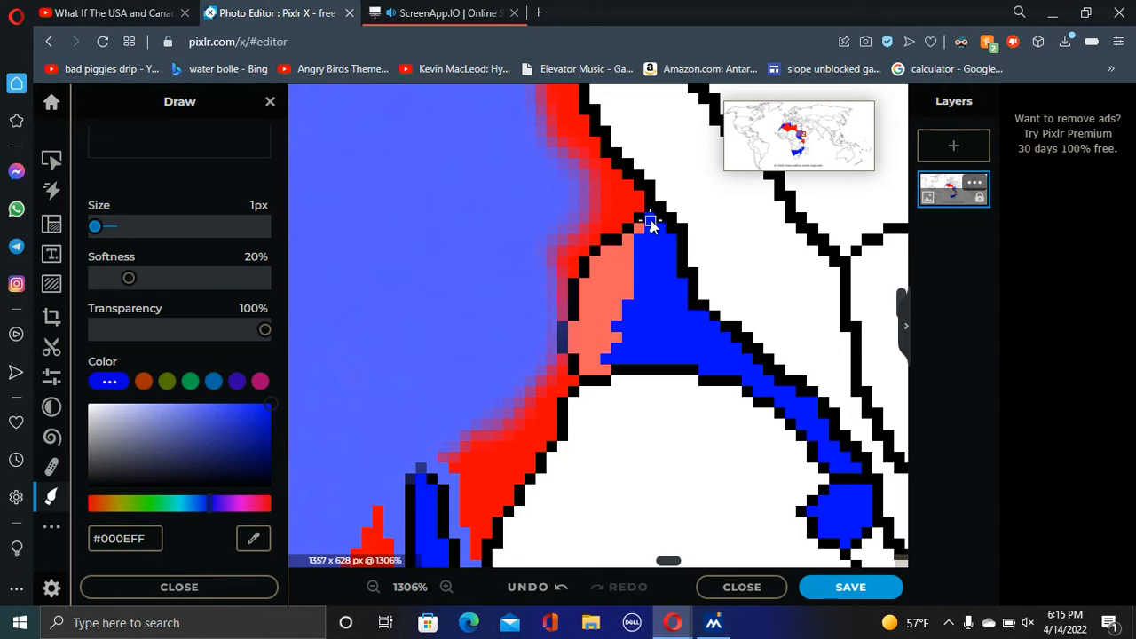
{"action": "left_click_drag", "start_coordinate": [648, 222], "coordinate": [604, 367]}
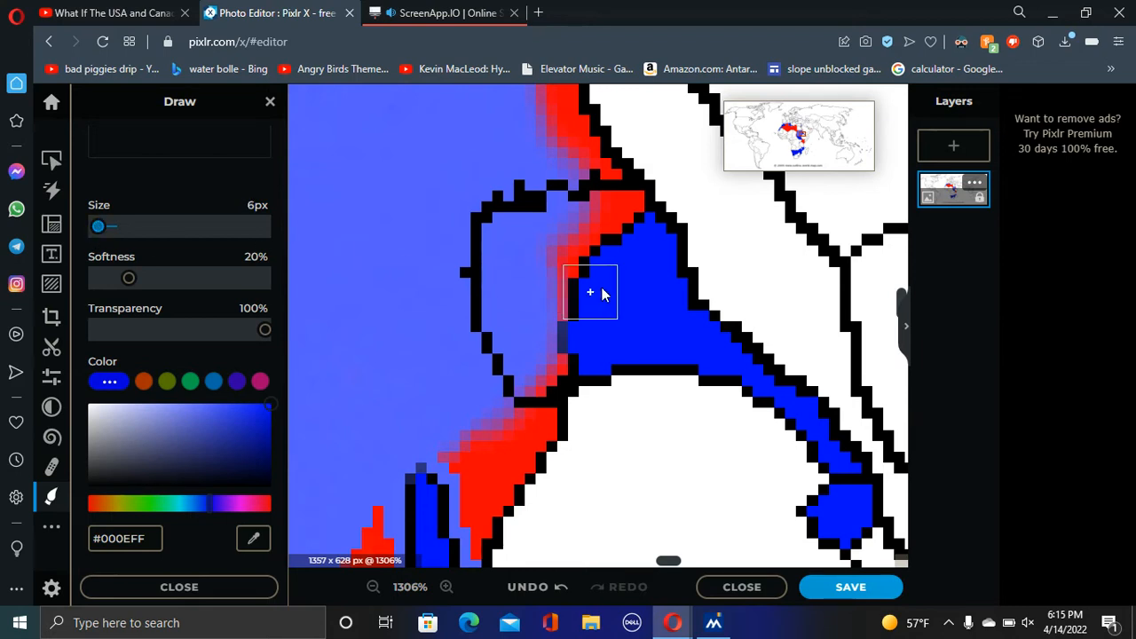
{"action": "left_click_drag", "start_coordinate": [590, 293], "coordinate": [537, 312]}
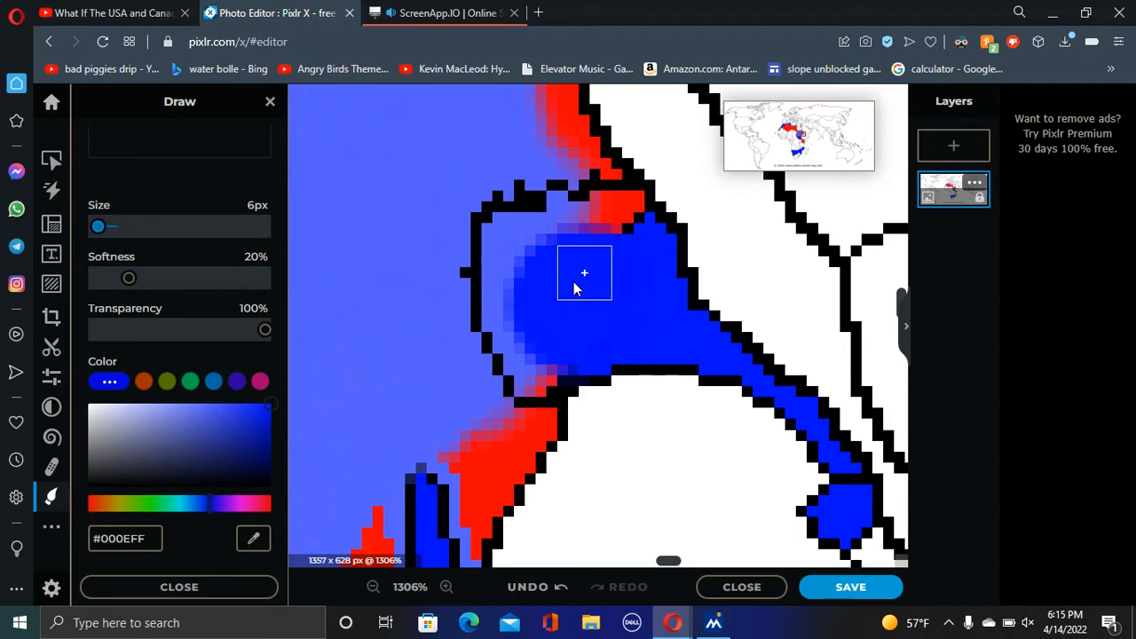
{"action": "left_click_drag", "start_coordinate": [584, 273], "coordinate": [536, 286]}
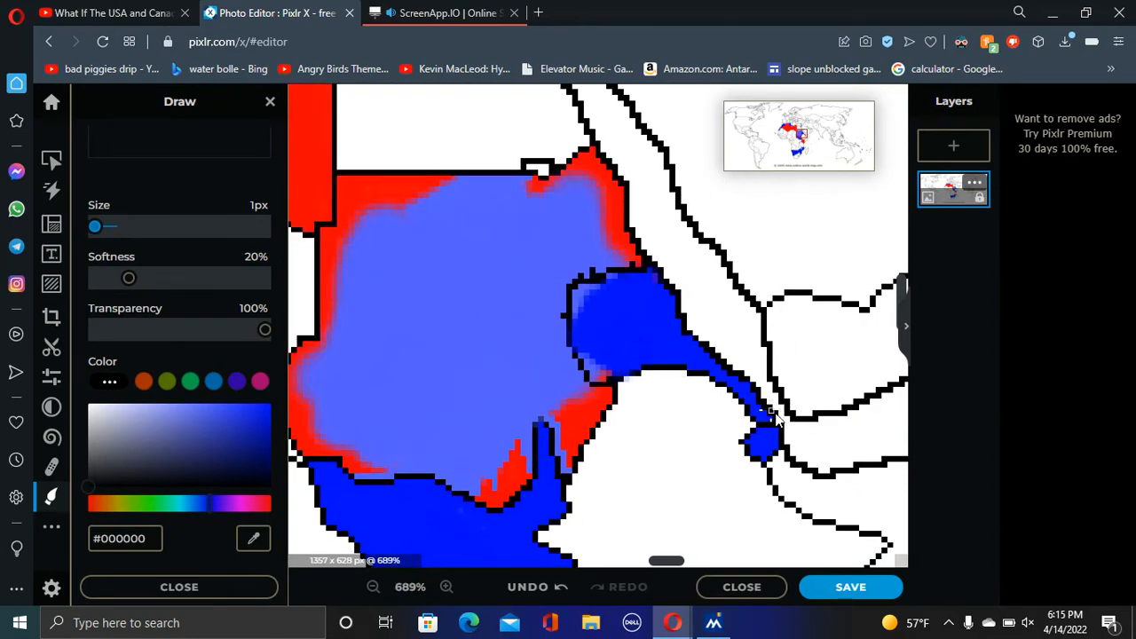
{"action": "left_click", "coordinate": [369, 586]}
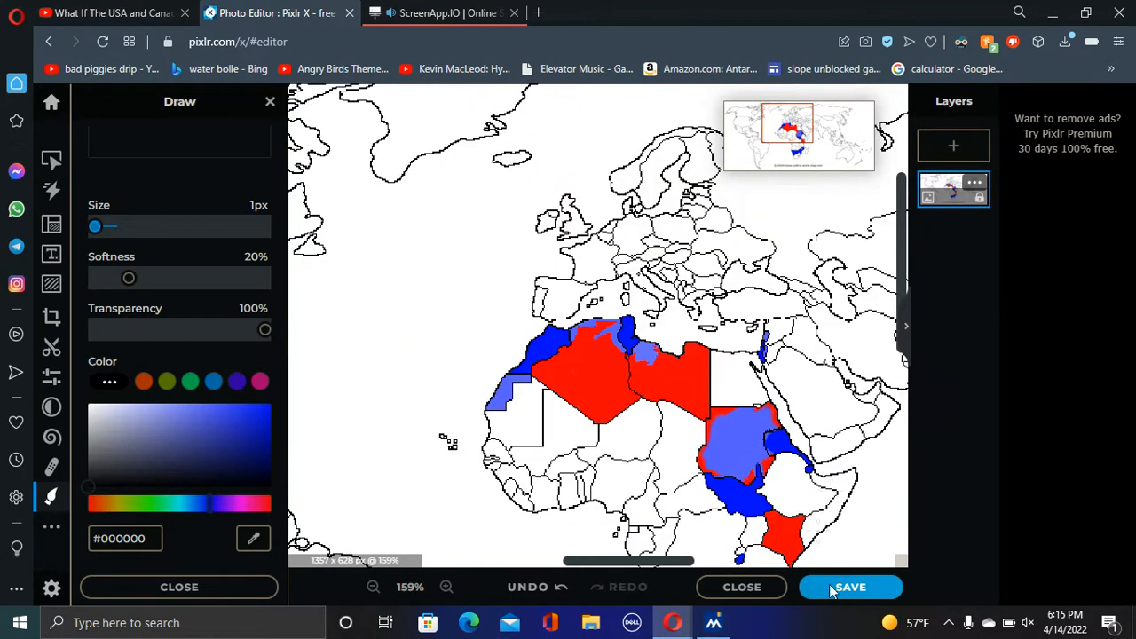
- Paint salmon #FF5E5E strokes into the blue territory beside the red region on the Horn of Africa
{"action": "left_click", "coordinate": [373, 586]}
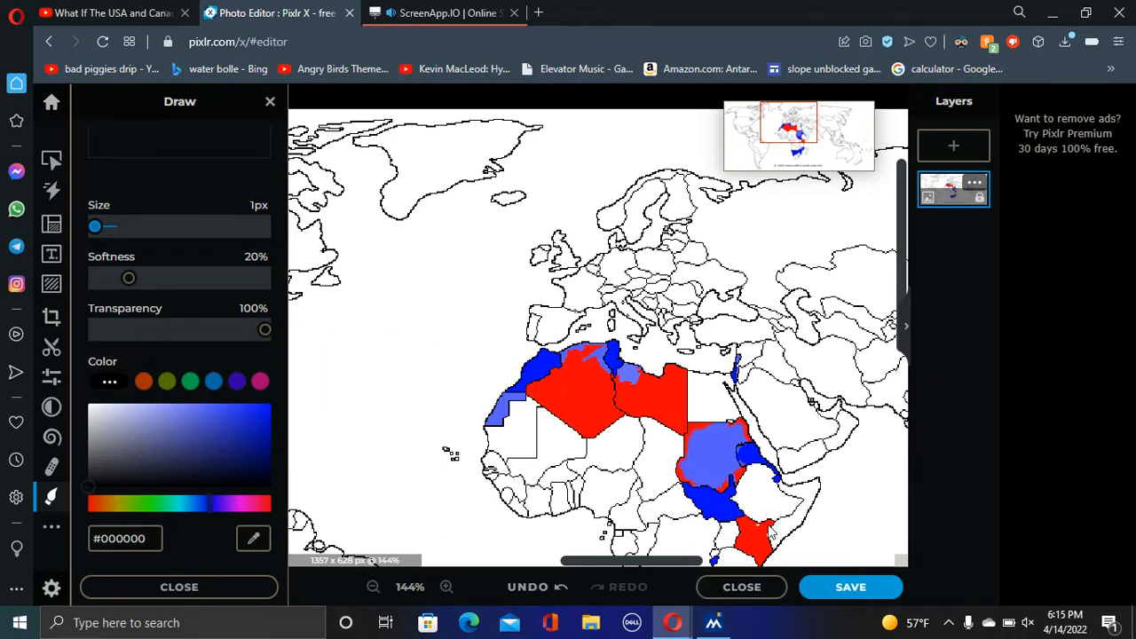
{"action": "left_click", "coordinate": [451, 586]}
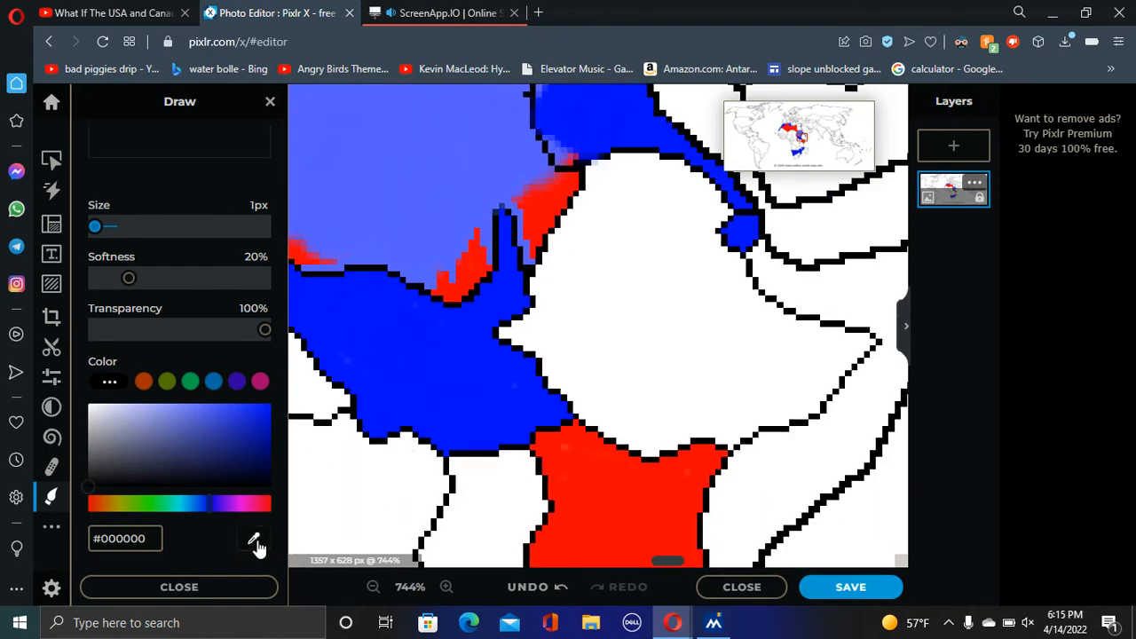
{"action": "left_click", "coordinate": [142, 380]}
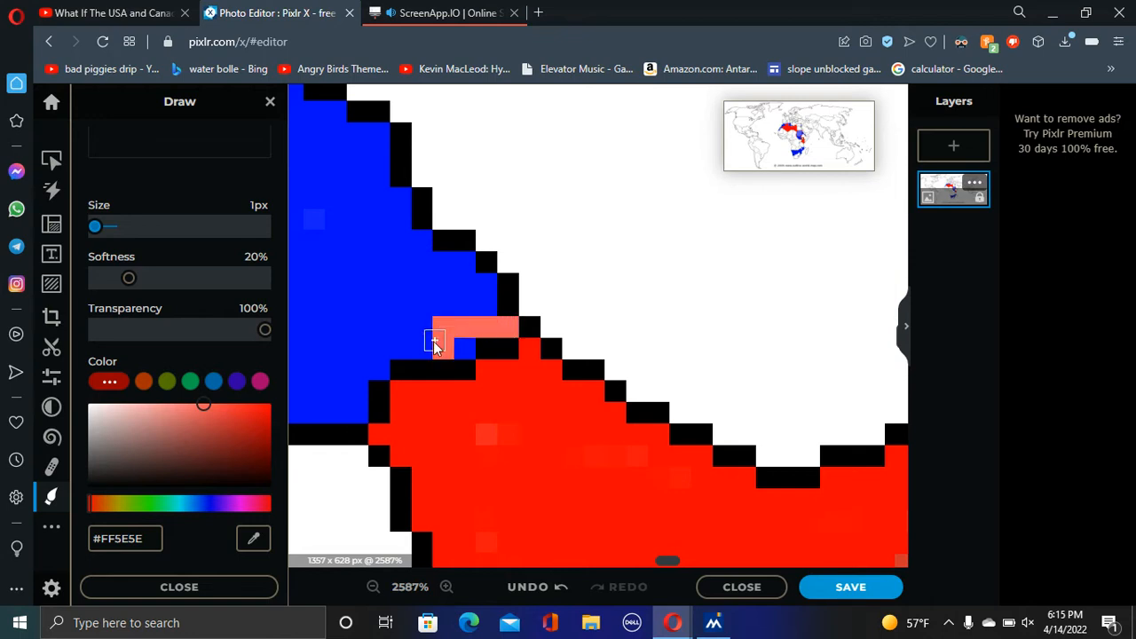
{"action": "left_click_drag", "start_coordinate": [435, 344], "coordinate": [435, 311]}
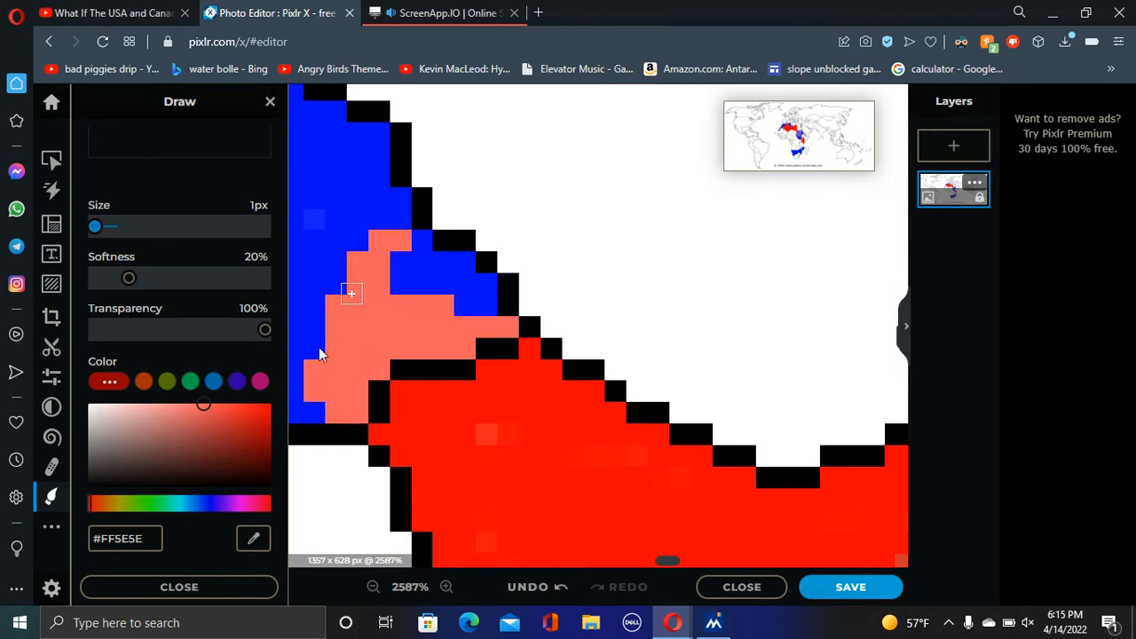
{"action": "left_click_drag", "start_coordinate": [351, 293], "coordinate": [374, 138]}
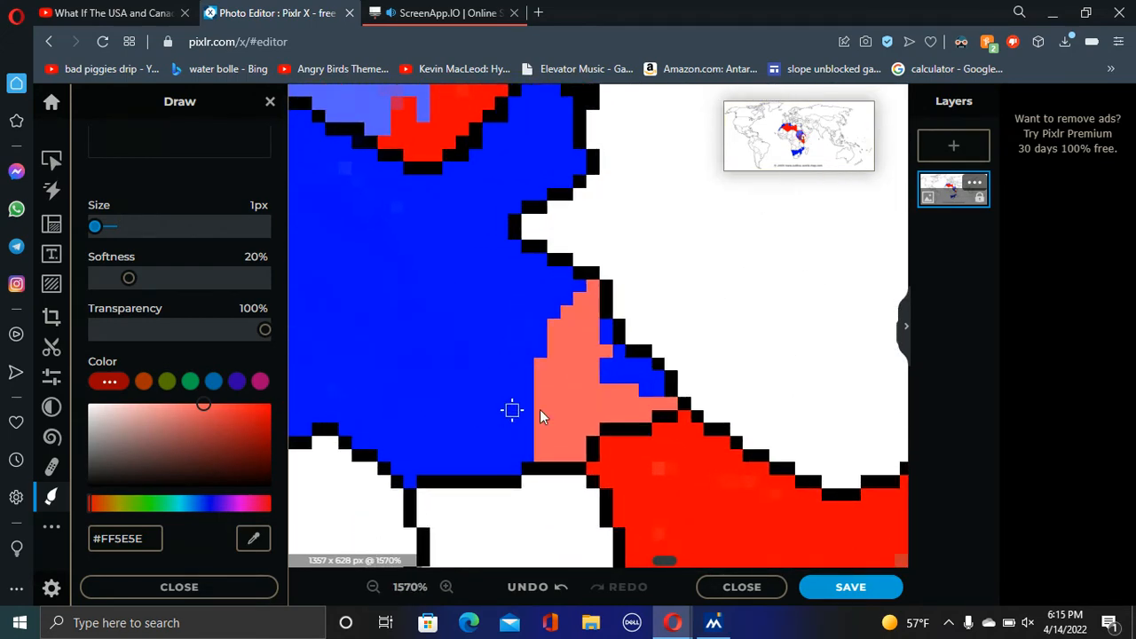
{"action": "left_click_drag", "start_coordinate": [542, 411], "coordinate": [399, 444]}
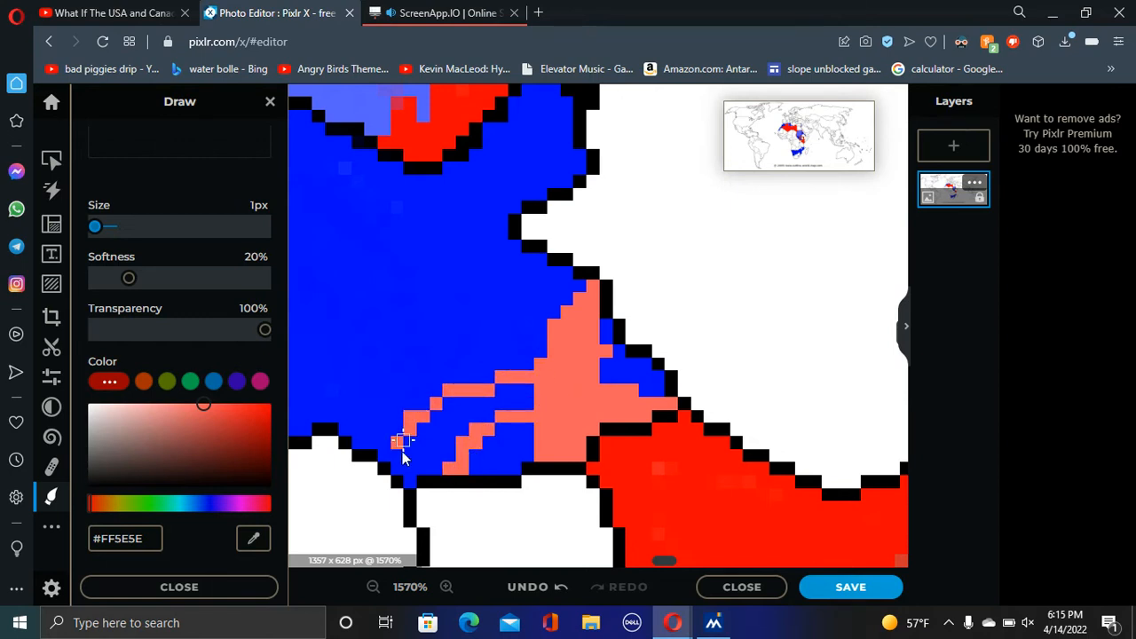
- Enlarge the brush and choose a lighter purple-blue paint colour
{"action": "left_click", "coordinate": [453, 586]}
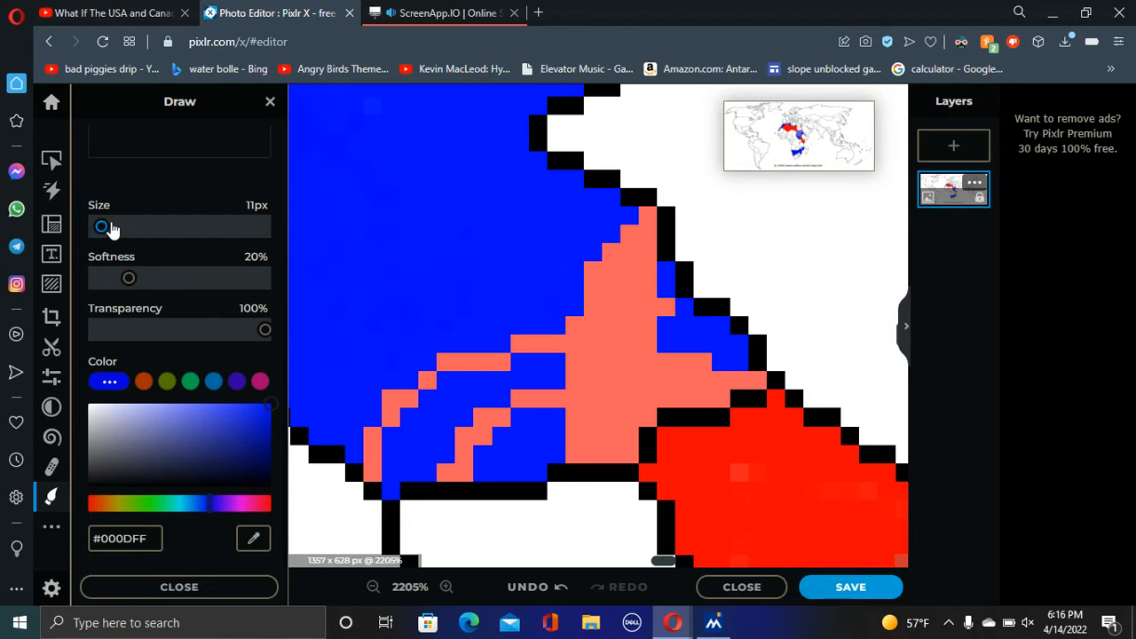
{"action": "left_click", "coordinate": [515, 298]}
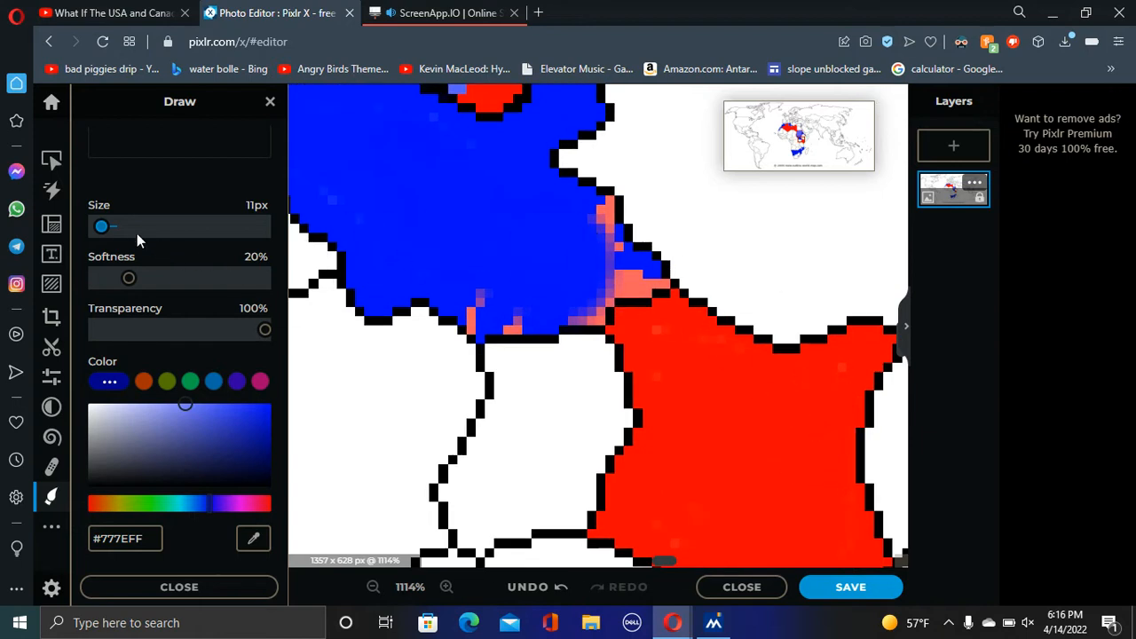
- Paint much of the red region below the blue area in lavender #777EFF with a 1px brush
{"action": "left_click_drag", "start_coordinate": [109, 225], "coordinate": [96, 226]}
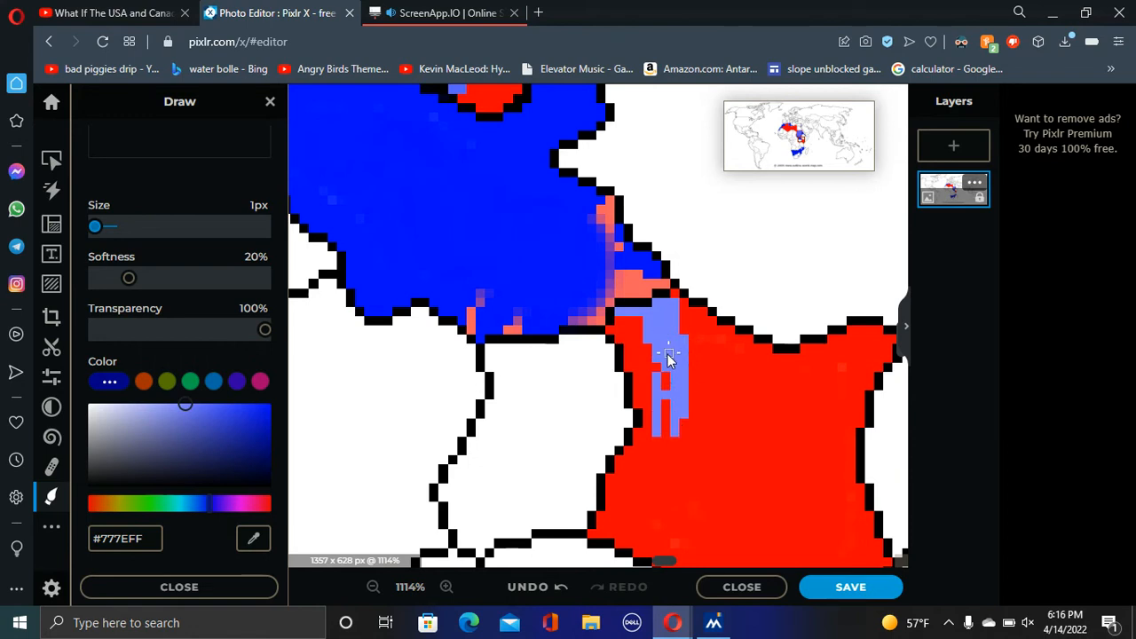
{"action": "left_click_drag", "start_coordinate": [671, 355], "coordinate": [743, 488]}
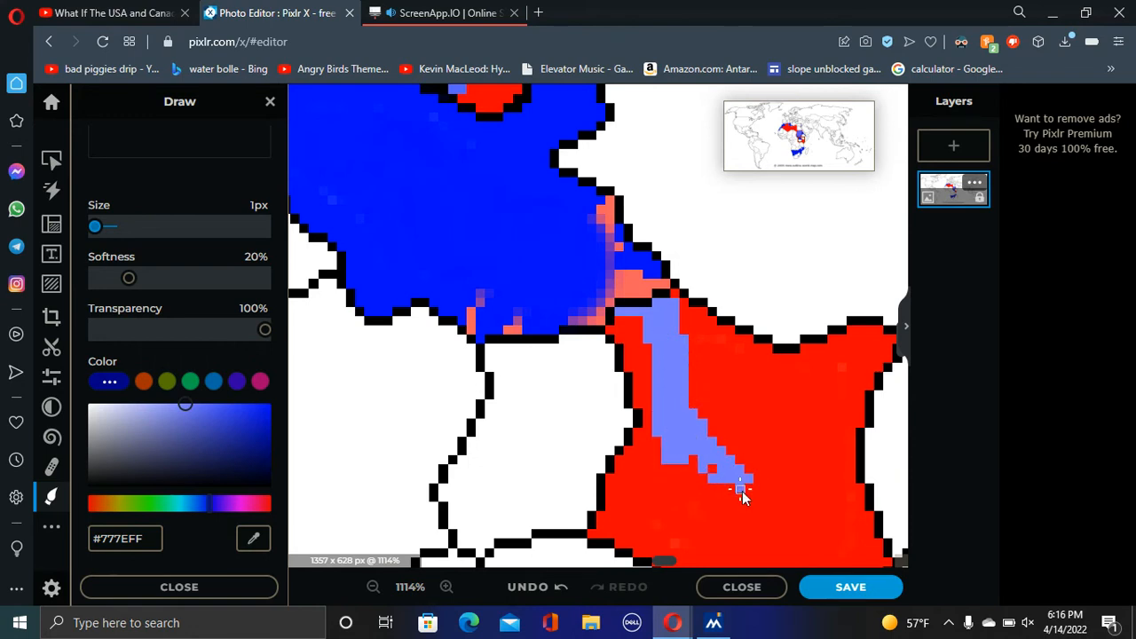
{"action": "left_click_drag", "start_coordinate": [742, 488], "coordinate": [719, 533]}
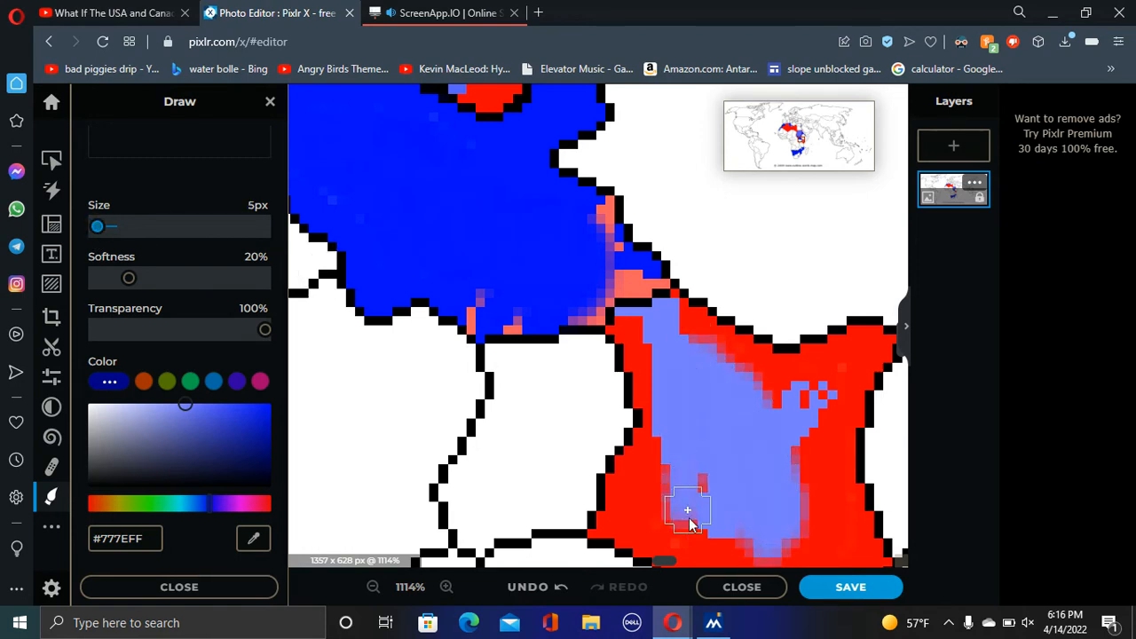
{"action": "left_click_drag", "start_coordinate": [689, 511], "coordinate": [747, 465]}
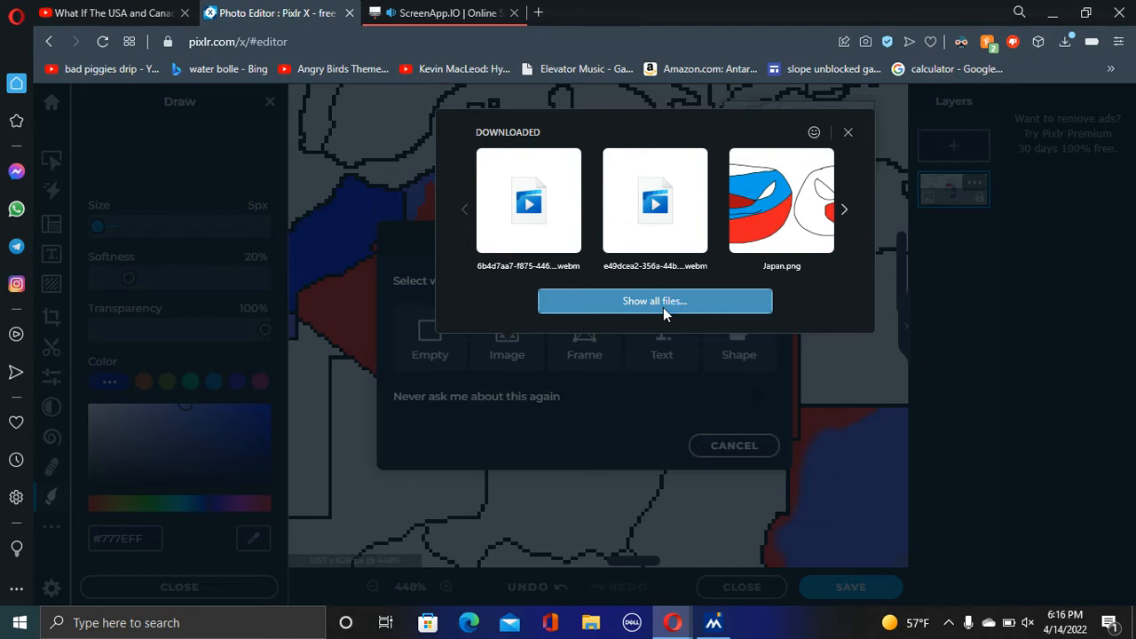
- Browse all files, filter by 'po' and add the political world map image as a new layer
{"action": "left_click", "coordinate": [655, 302]}
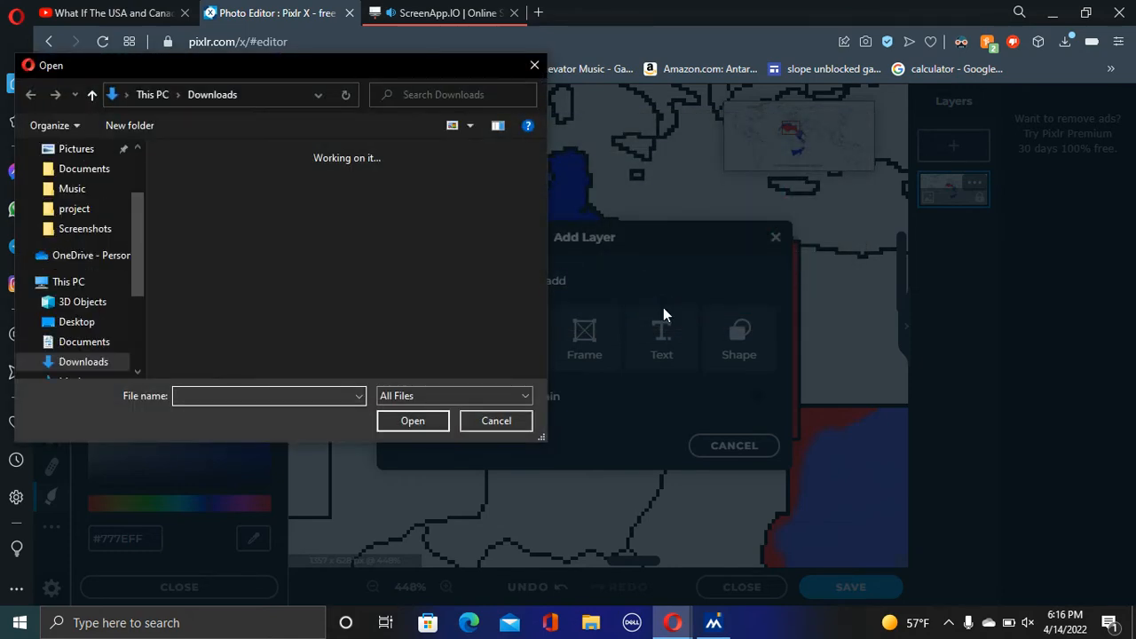
{"action": "type", "text": "po"}
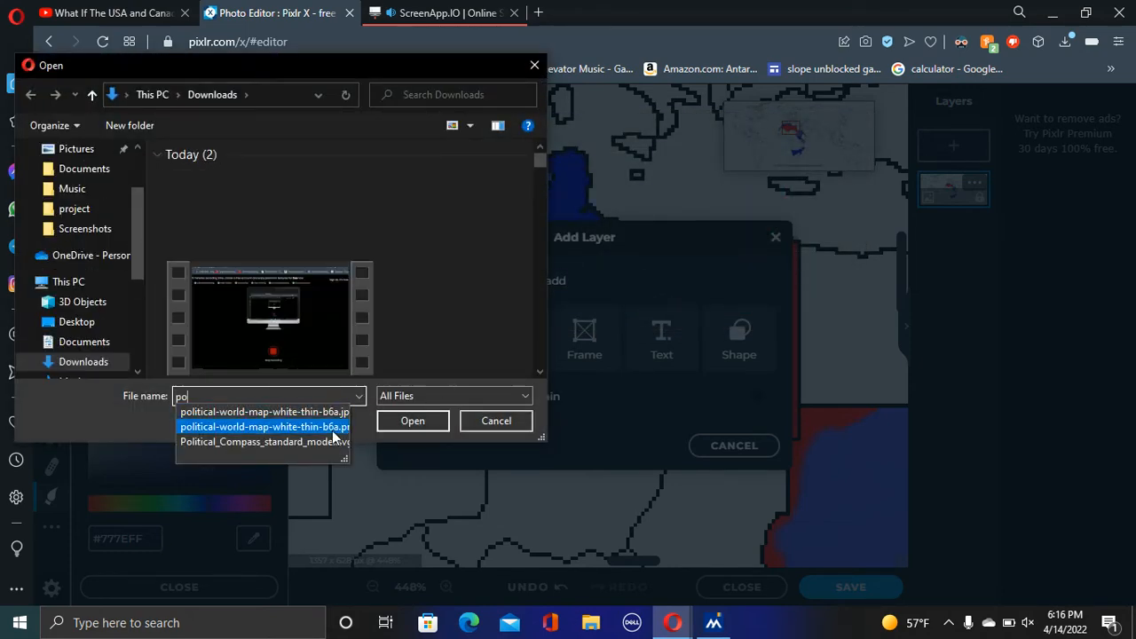
{"action": "left_click", "coordinate": [411, 421]}
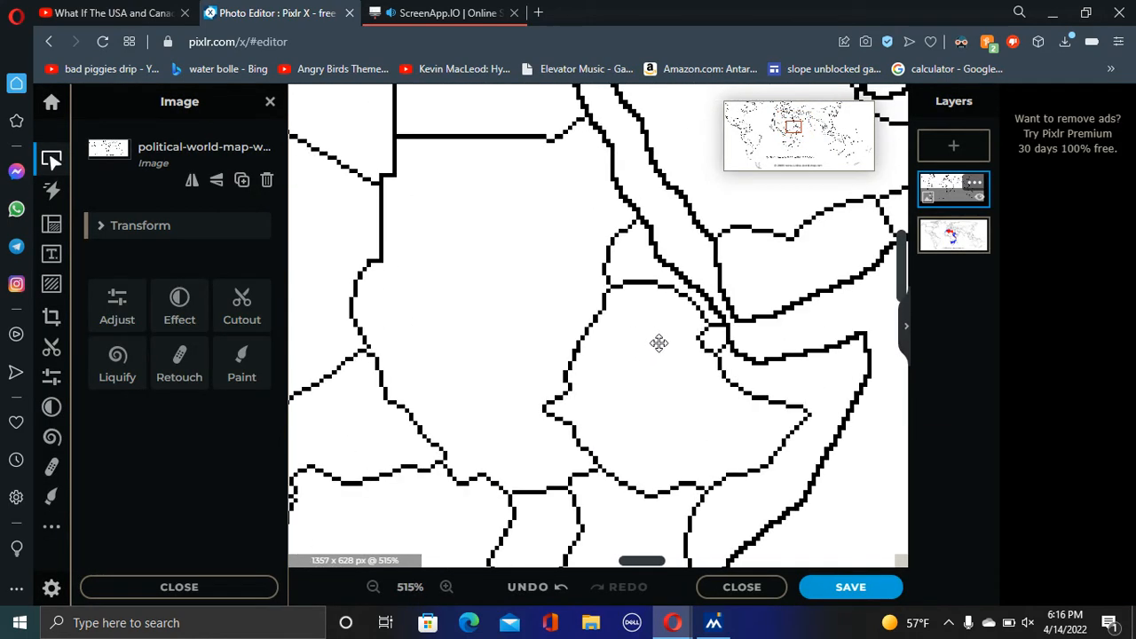
- Draw a new black 1px border loop in northeast Africa on the world map layer
{"action": "left_click", "coordinate": [50, 490]}
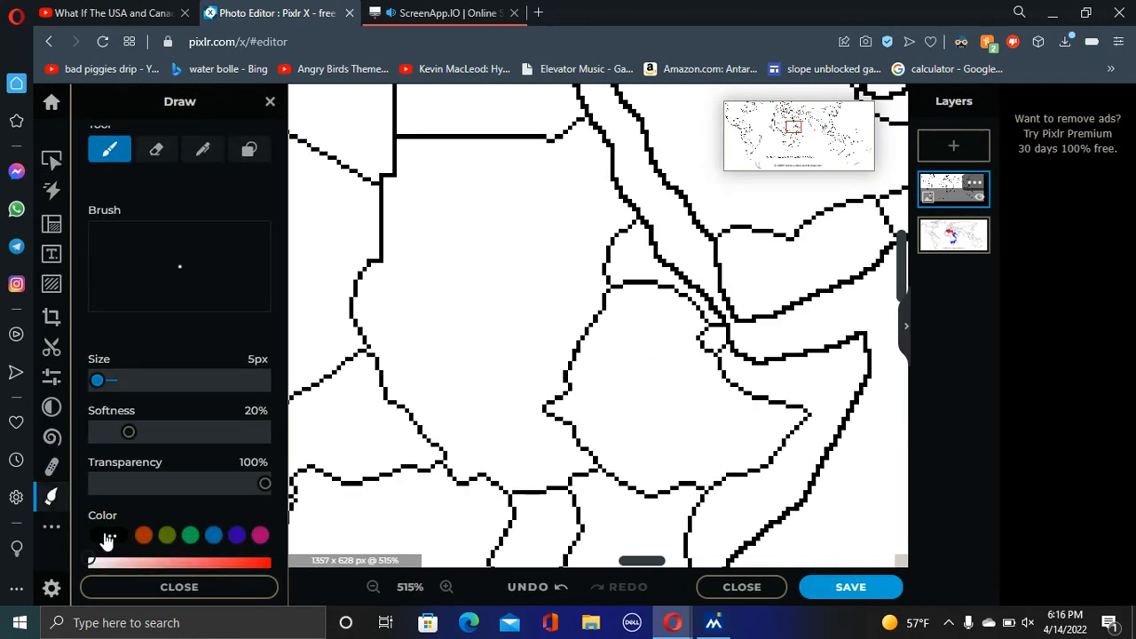
{"action": "left_click", "coordinate": [109, 534]}
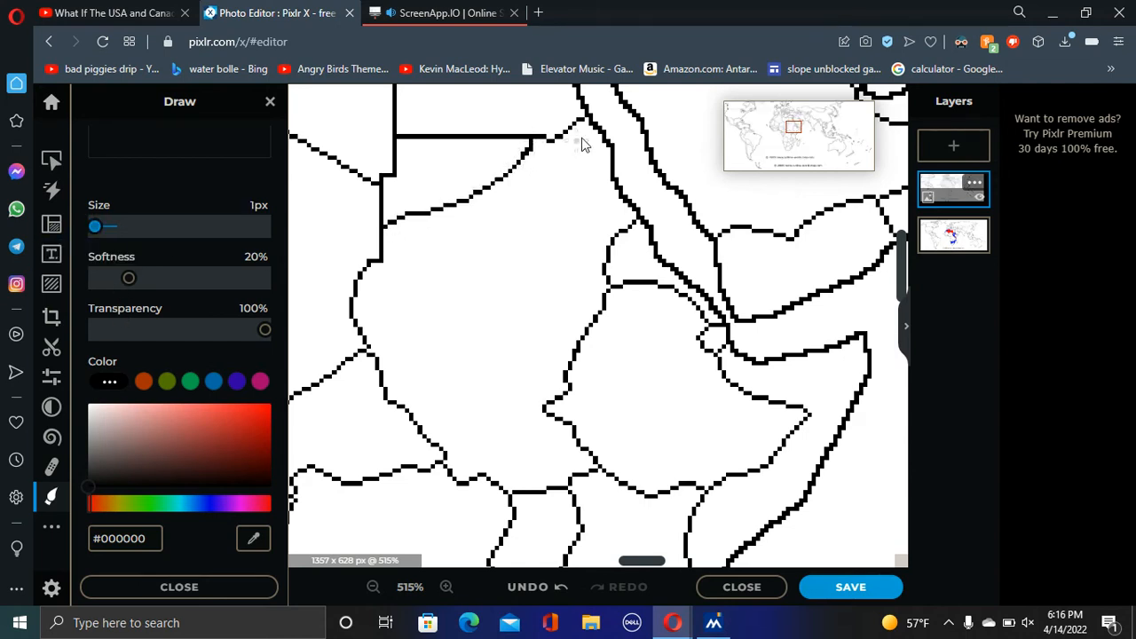
{"action": "left_click_drag", "start_coordinate": [577, 142], "coordinate": [613, 178]}
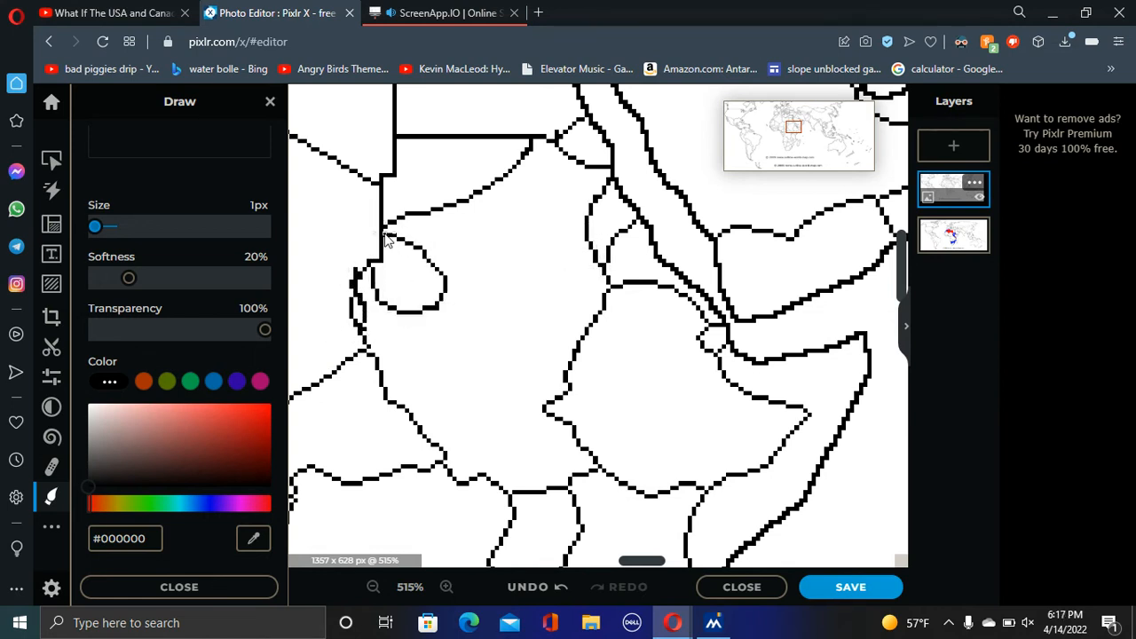
- Paint out part of an old border in white near the Horn of Africa
{"action": "left_click", "coordinate": [448, 586]}
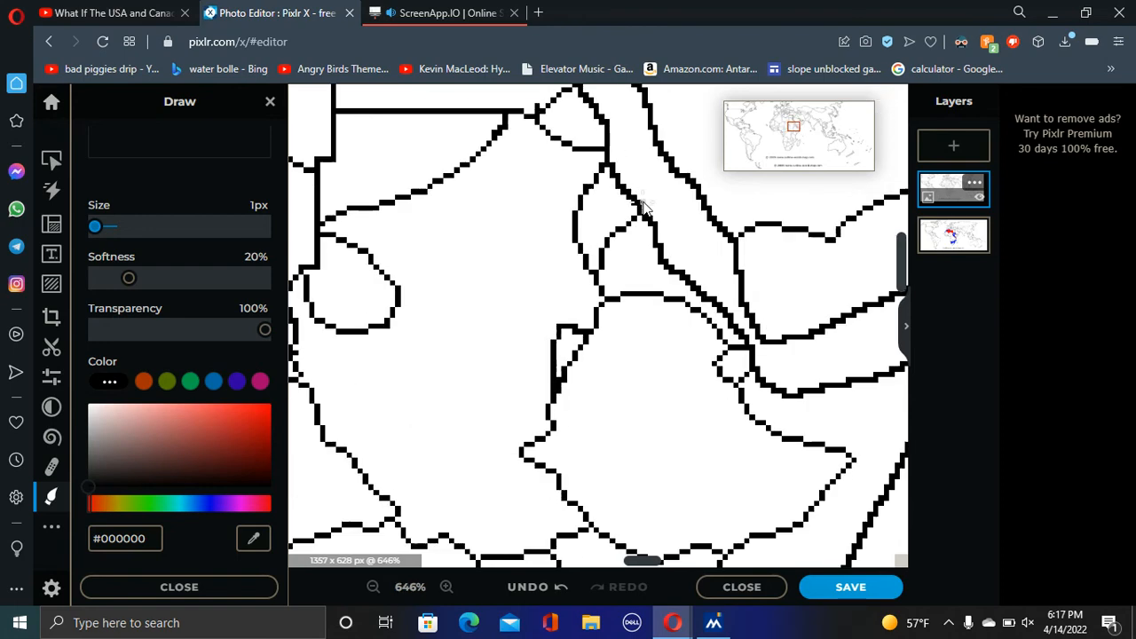
{"action": "left_click", "coordinate": [445, 588]}
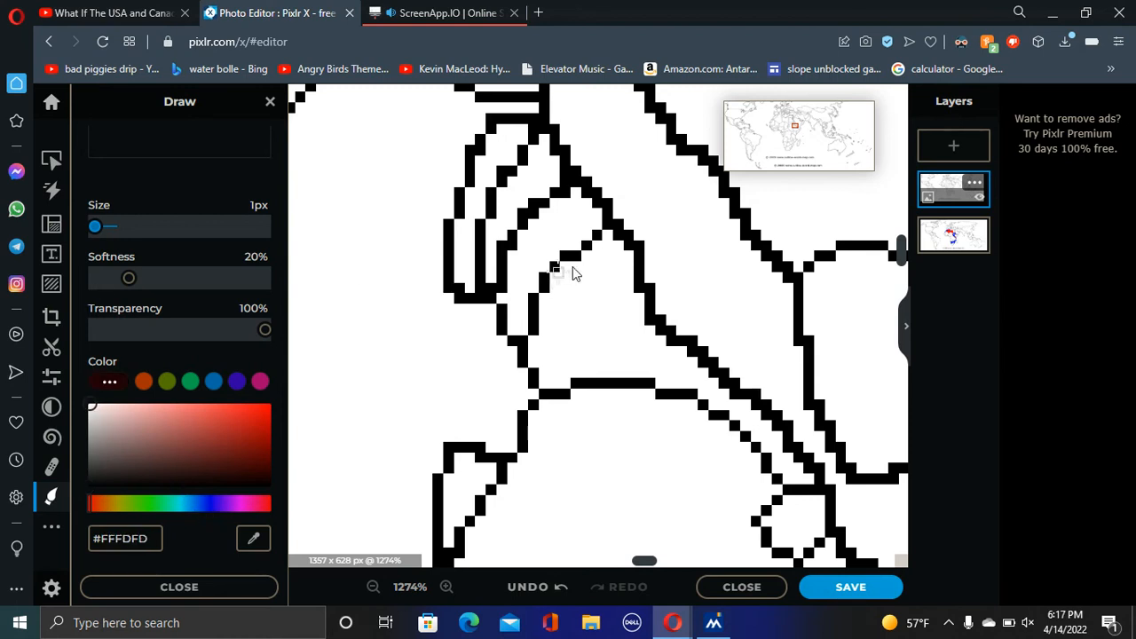
{"action": "left_click_drag", "start_coordinate": [559, 275], "coordinate": [595, 240]}
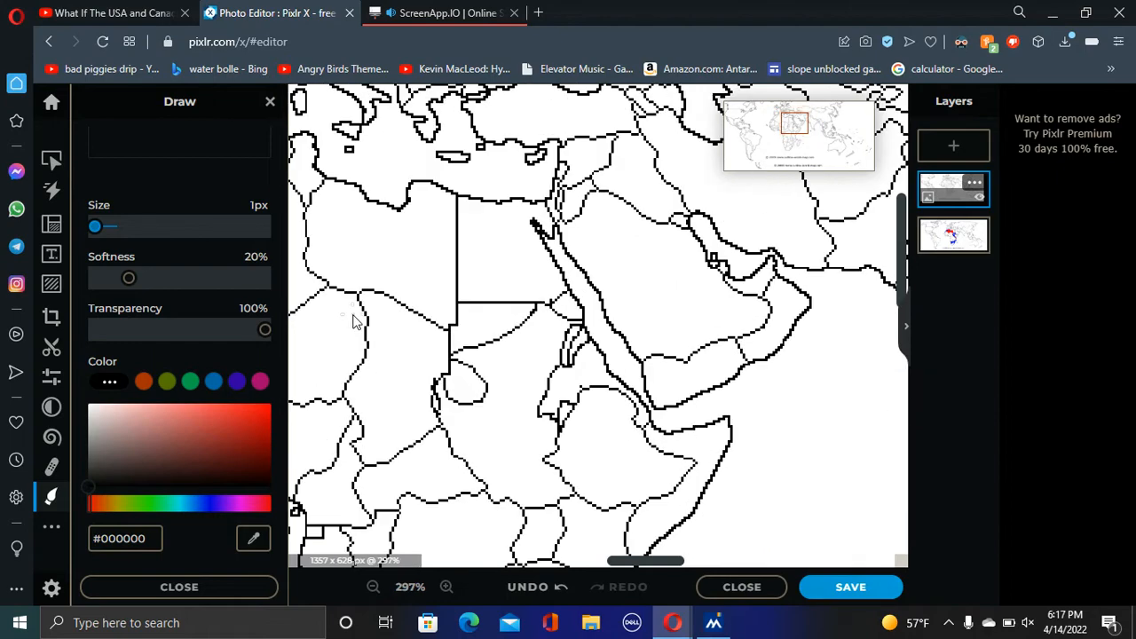
- Erase a segment of old North African border with white paint
{"action": "left_click", "coordinate": [371, 586]}
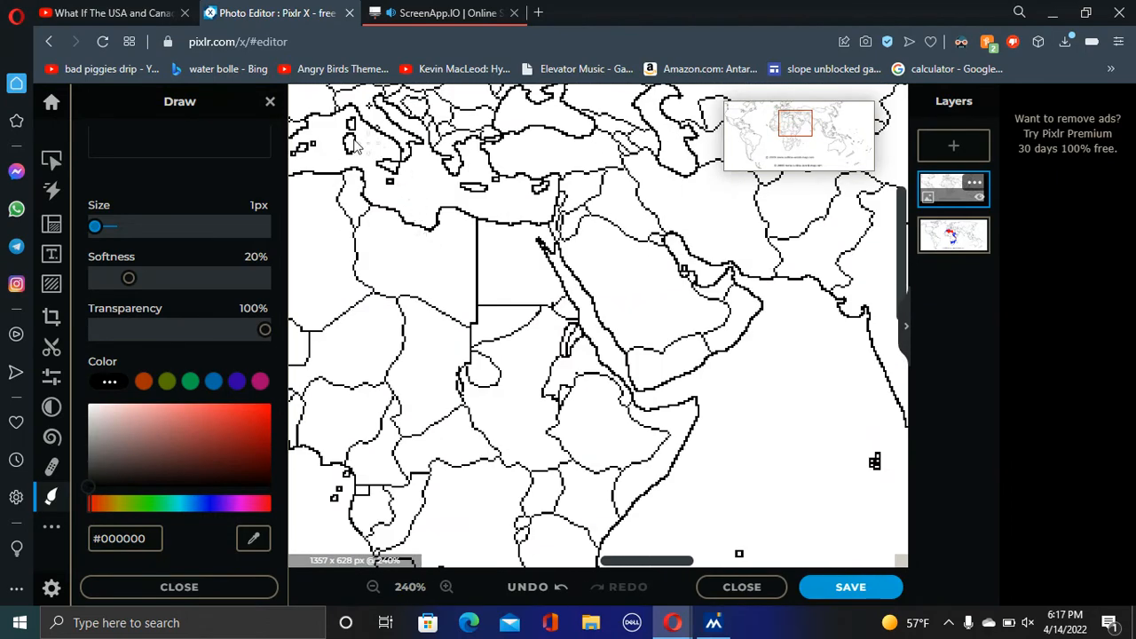
{"action": "left_click", "coordinate": [446, 586]}
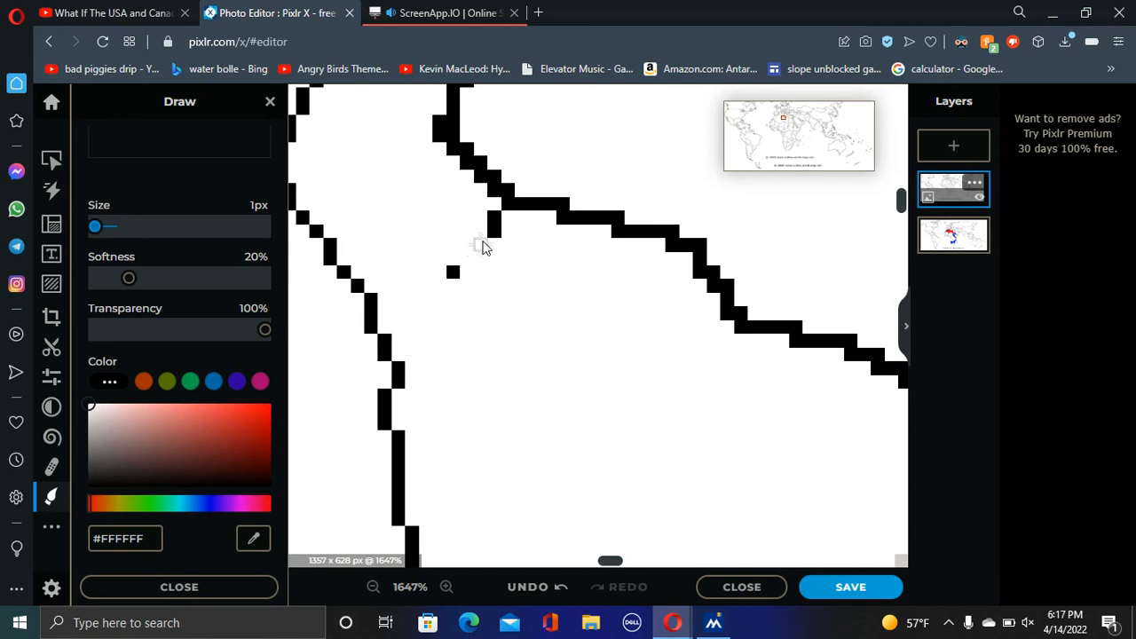
{"action": "left_click", "coordinate": [370, 586]}
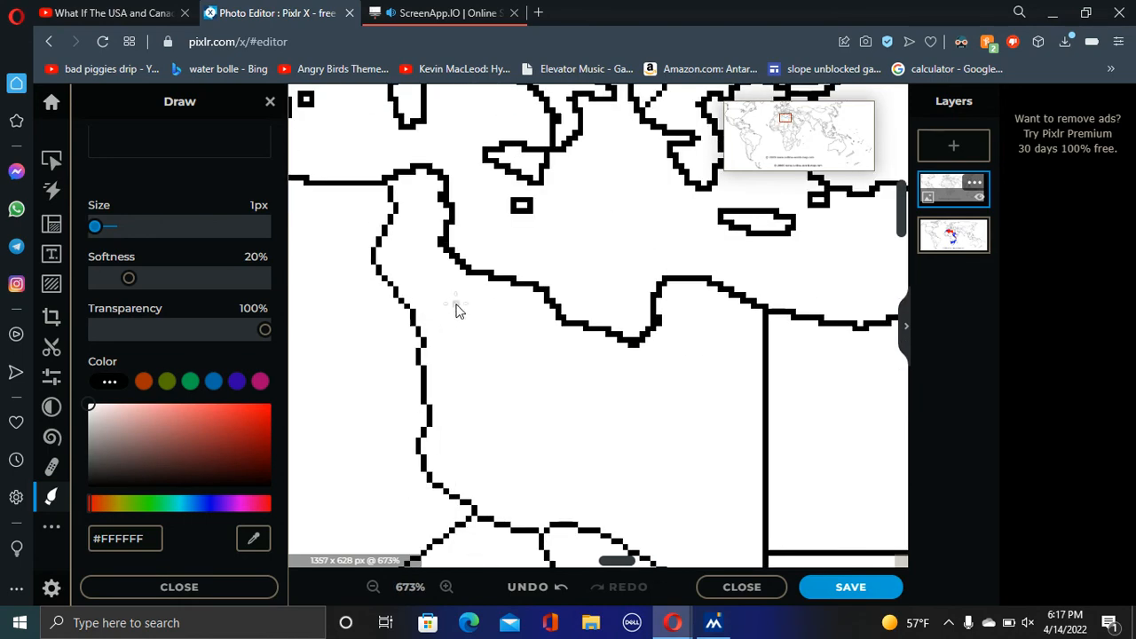
{"action": "left_click", "coordinate": [445, 586]}
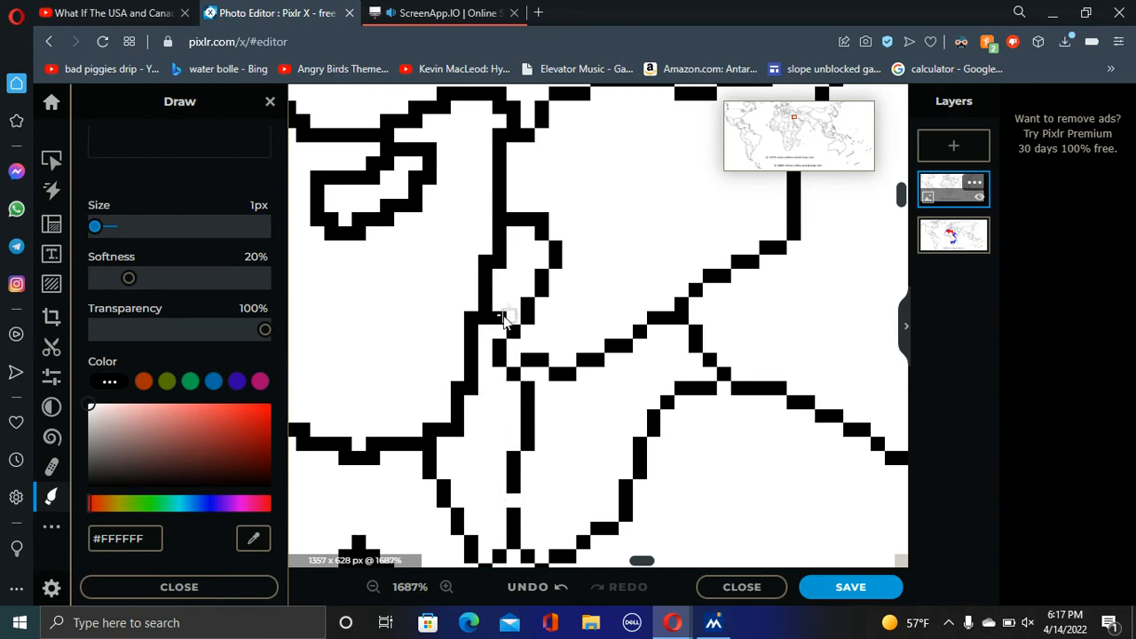
{"action": "left_click", "coordinate": [370, 586]}
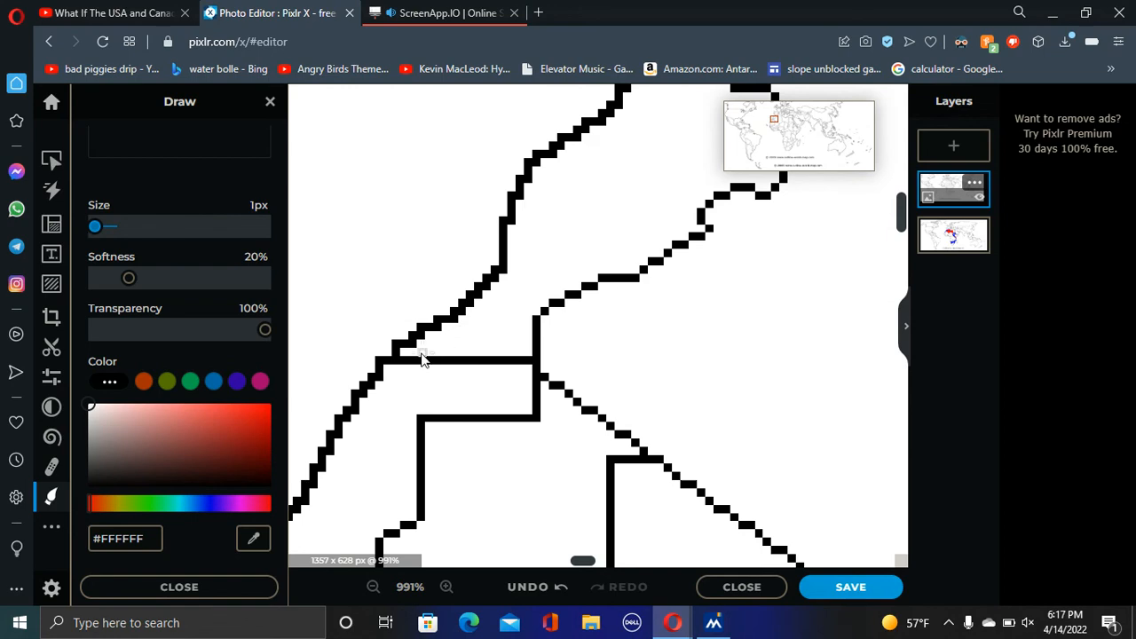
{"action": "left_click_drag", "start_coordinate": [417, 358], "coordinate": [518, 363]}
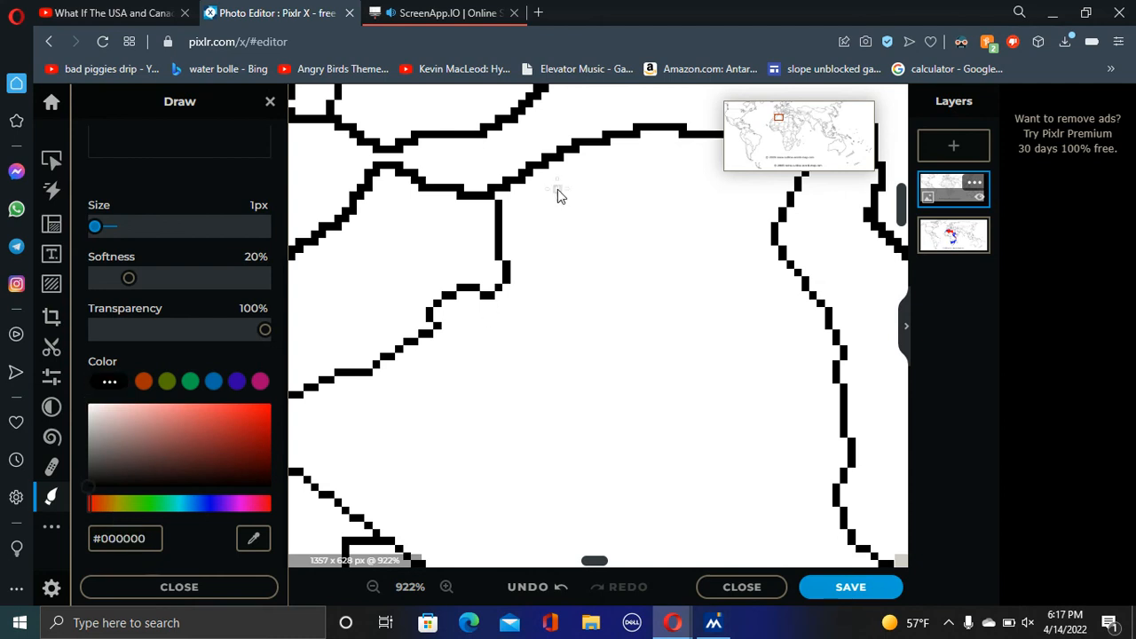
- Draw a straight new black border line across the Sahara
{"action": "left_click_drag", "start_coordinate": [554, 191], "coordinate": [334, 512]}
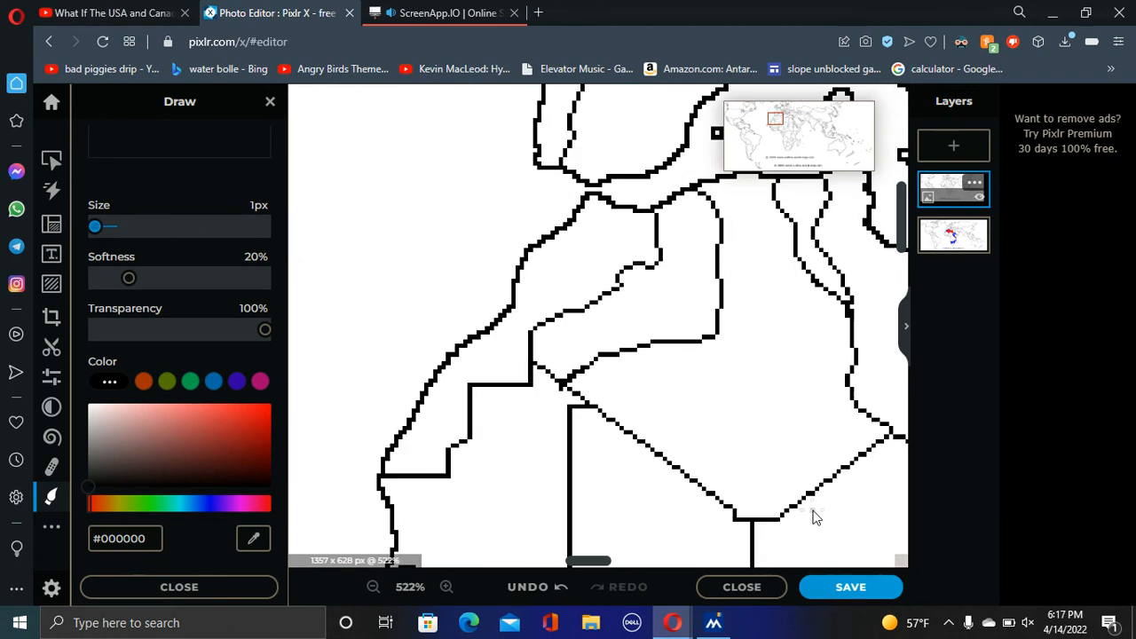
{"action": "left_click", "coordinate": [446, 586]}
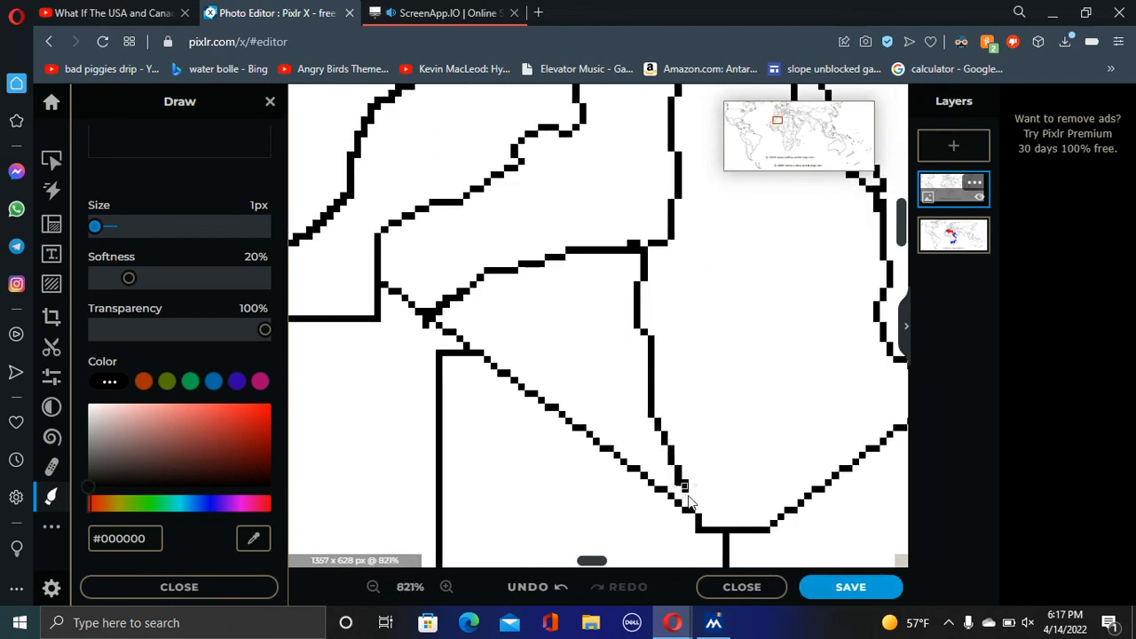
{"action": "scroll", "scroll_direction": "down", "scroll_amount": 3}
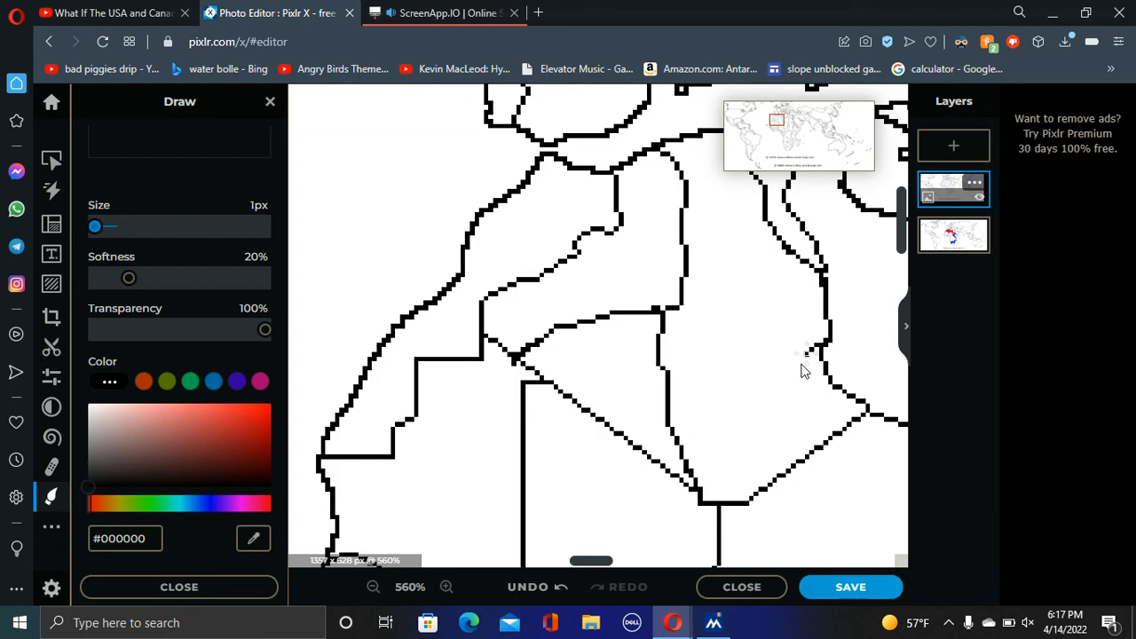
{"action": "scroll", "scroll_direction": "down", "scroll_amount": 3}
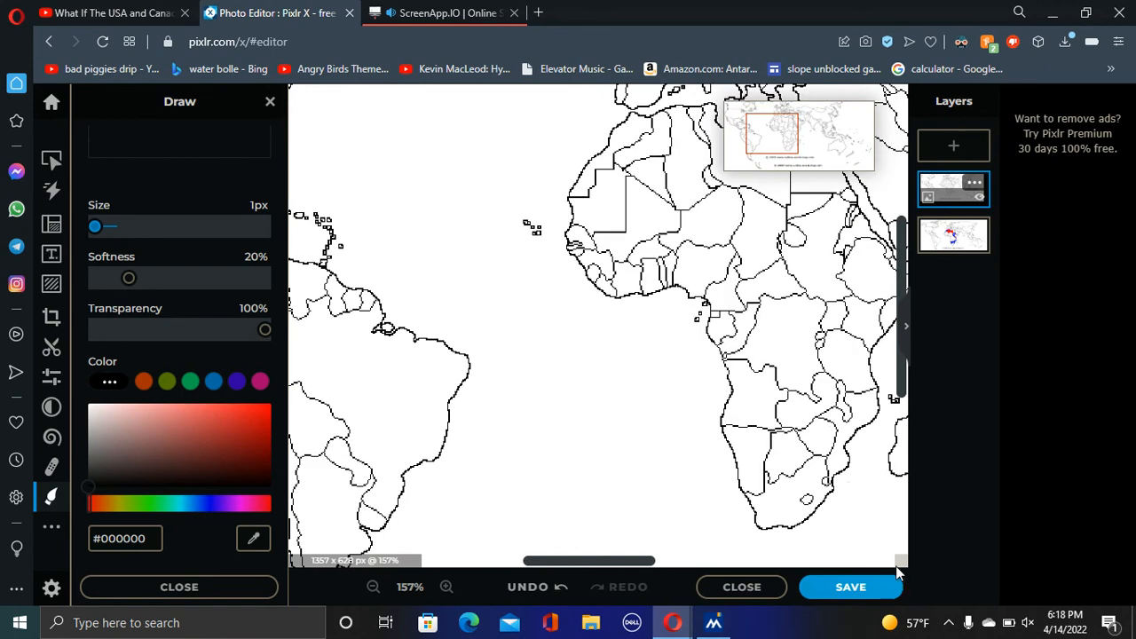
- Raise the white Draw brush to 12px for painting out central African borders
{"action": "left_click", "coordinate": [446, 586]}
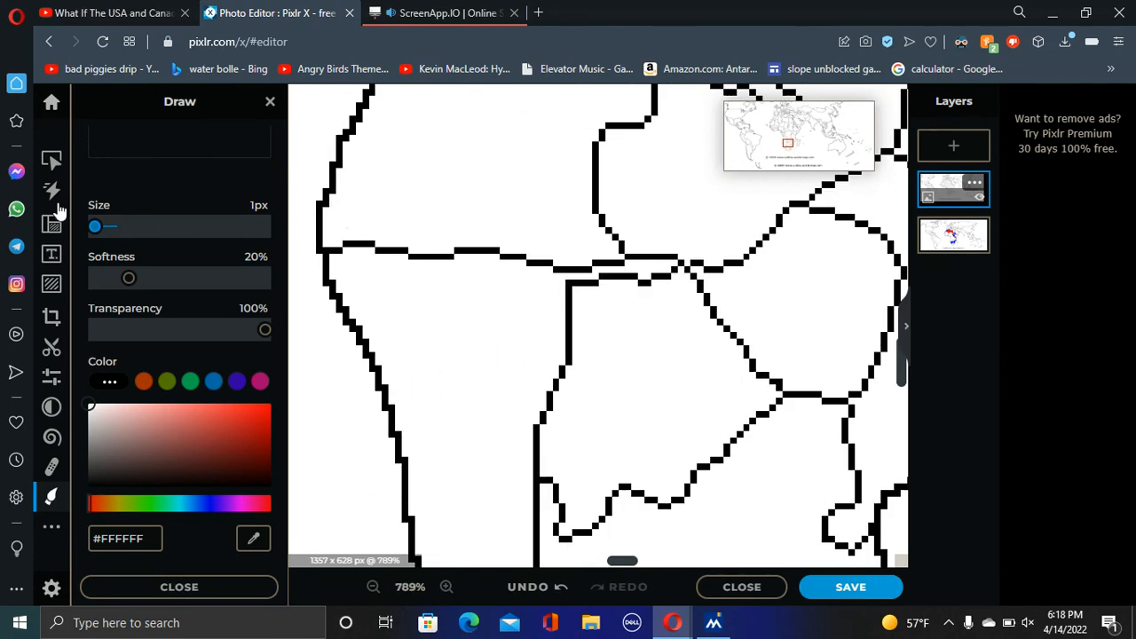
{"action": "left_click_drag", "start_coordinate": [96, 228], "coordinate": [110, 227]}
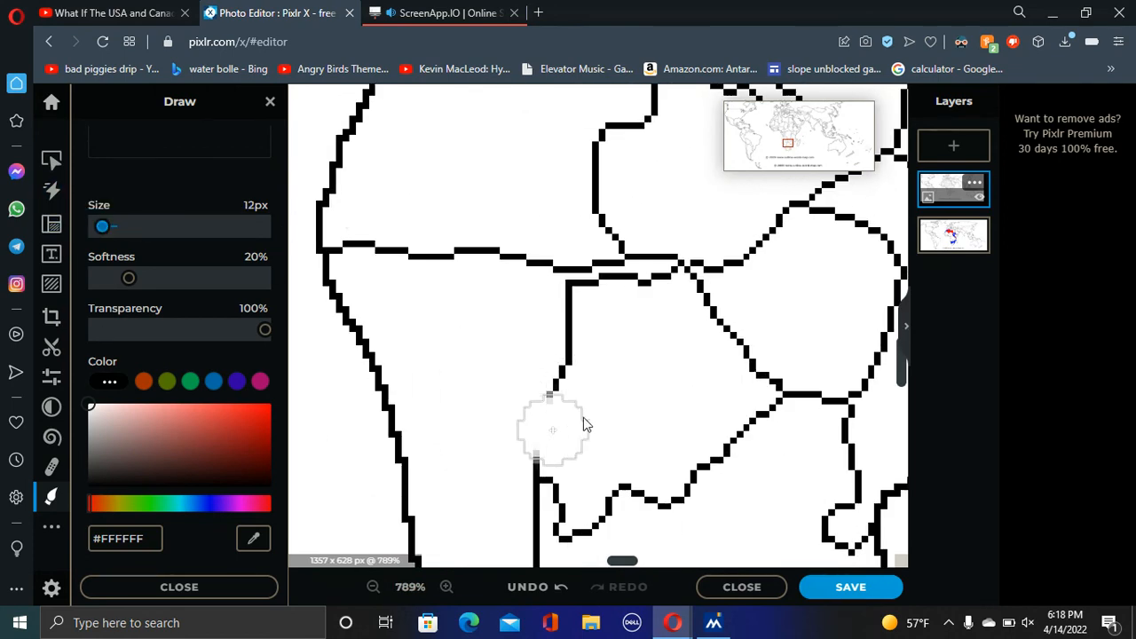